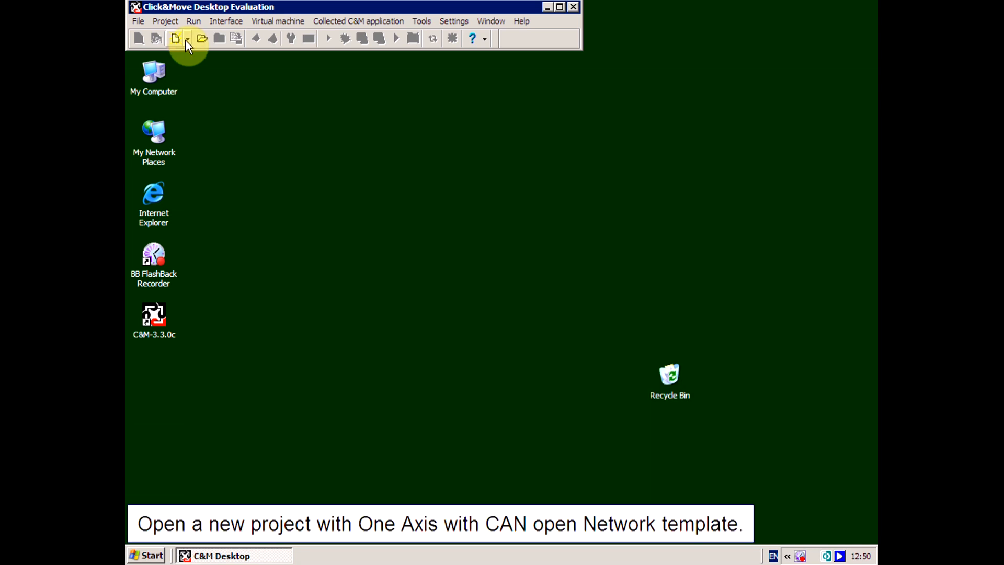
# Create YourFirstProject from the One Axis With CANOpen Network project template
pyautogui.click(187, 38)
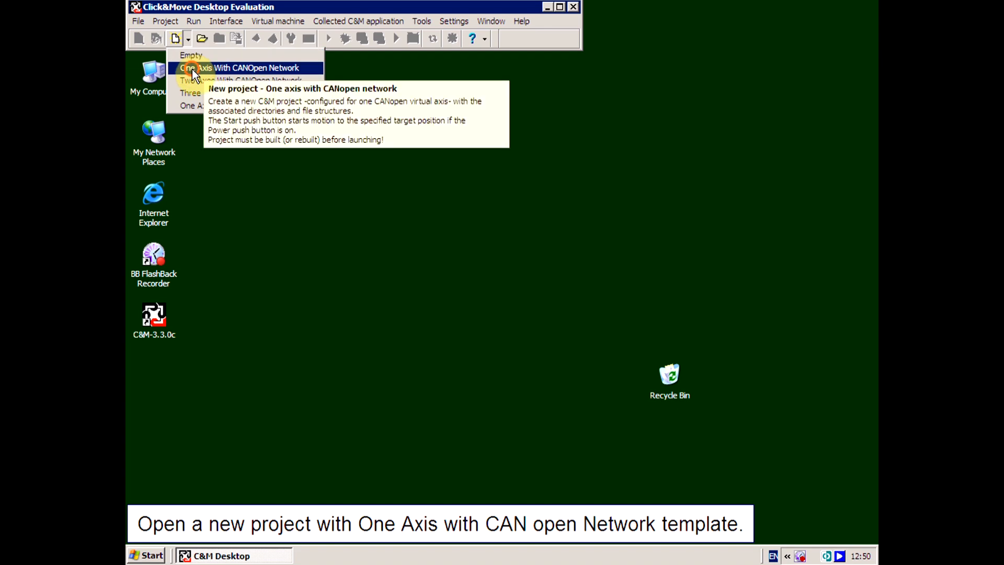
pyautogui.click(241, 68)
pyautogui.write('YourFirstProject')
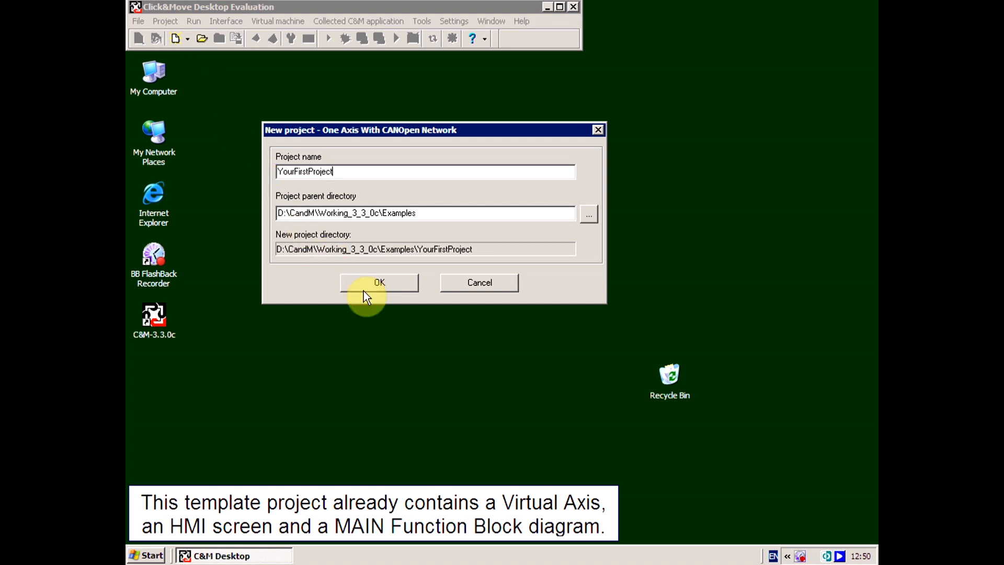
pyautogui.click(378, 283)
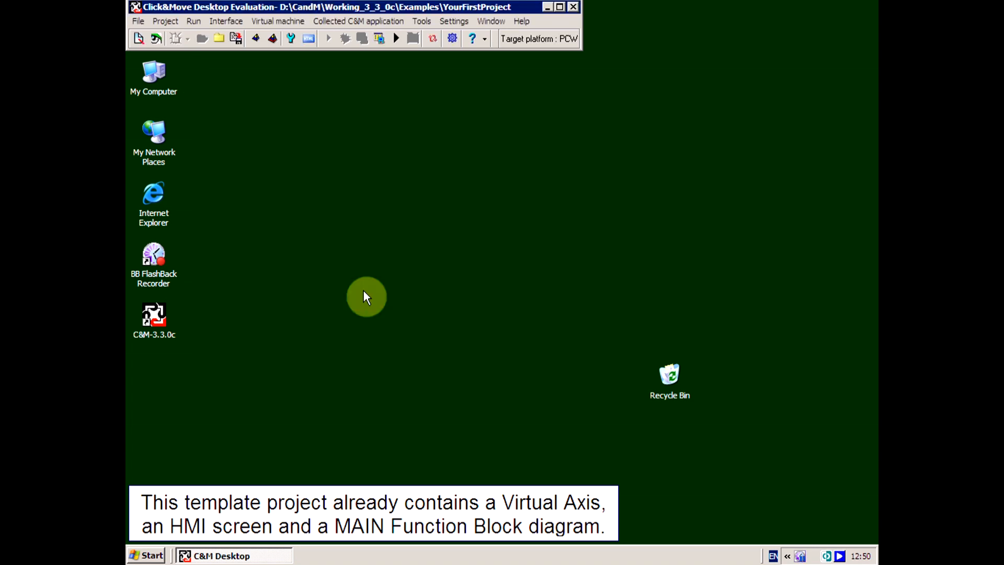
pyautogui.moveTo(311, 38)
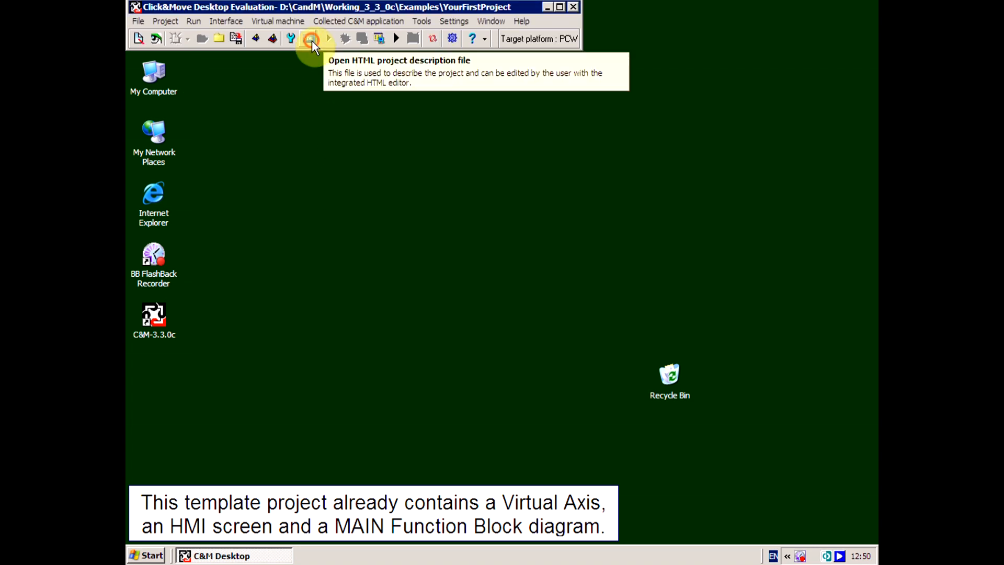
pyautogui.click(312, 38)
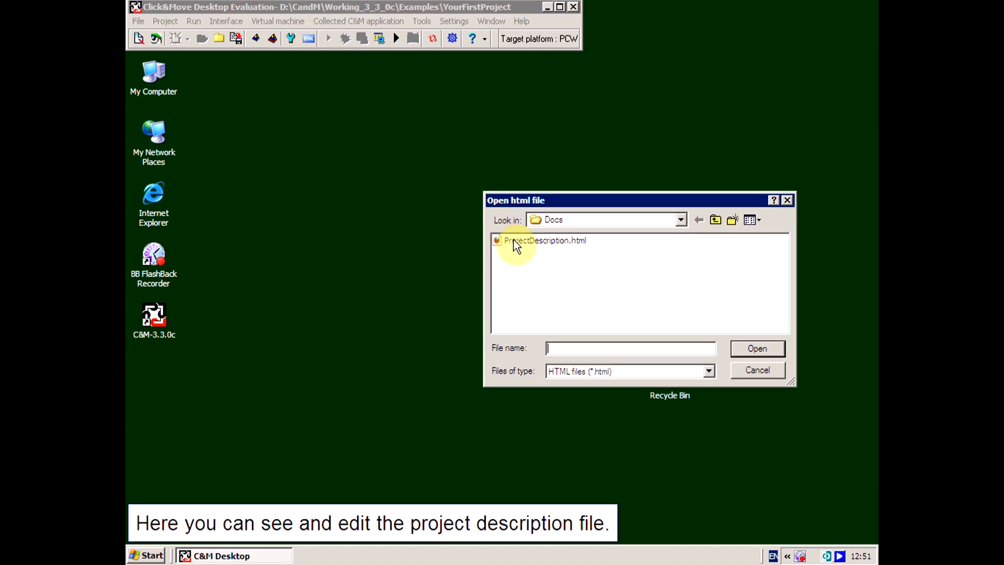
pyautogui.doubleClick(545, 240)
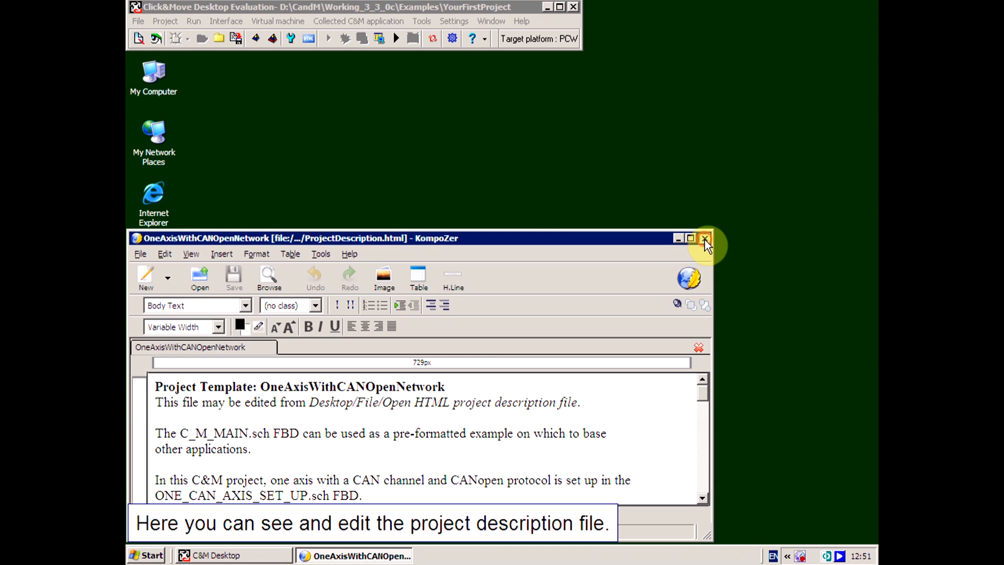
pyautogui.click(705, 237)
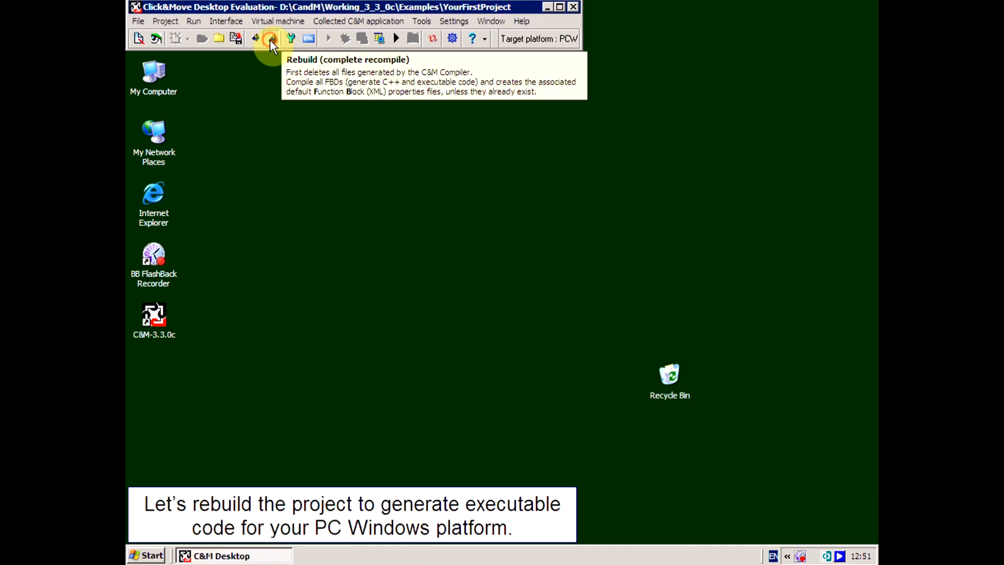
# Run a complete rebuild of YourFirstProject for the PC Windows target
pyautogui.click(270, 39)
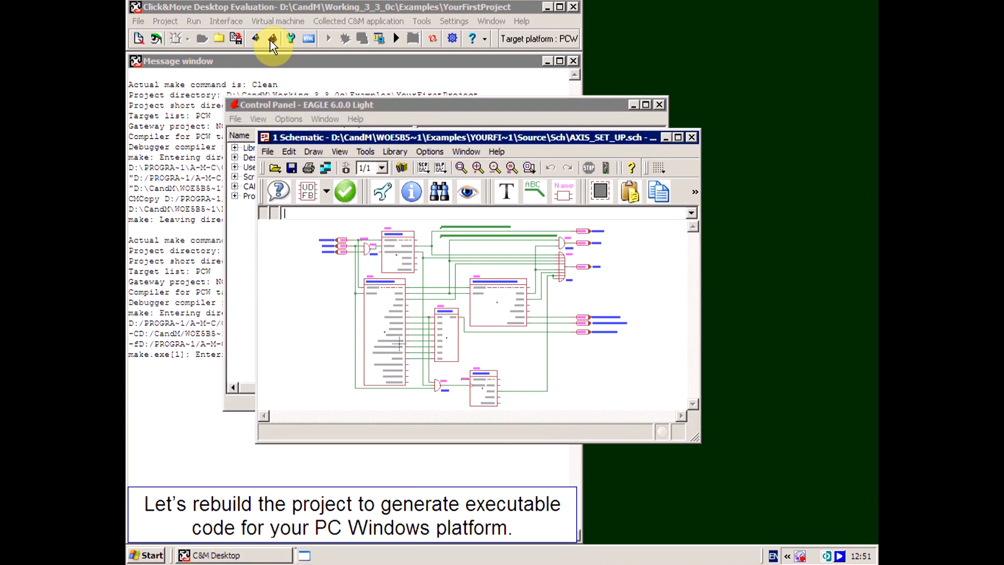
pyautogui.click(271, 38)
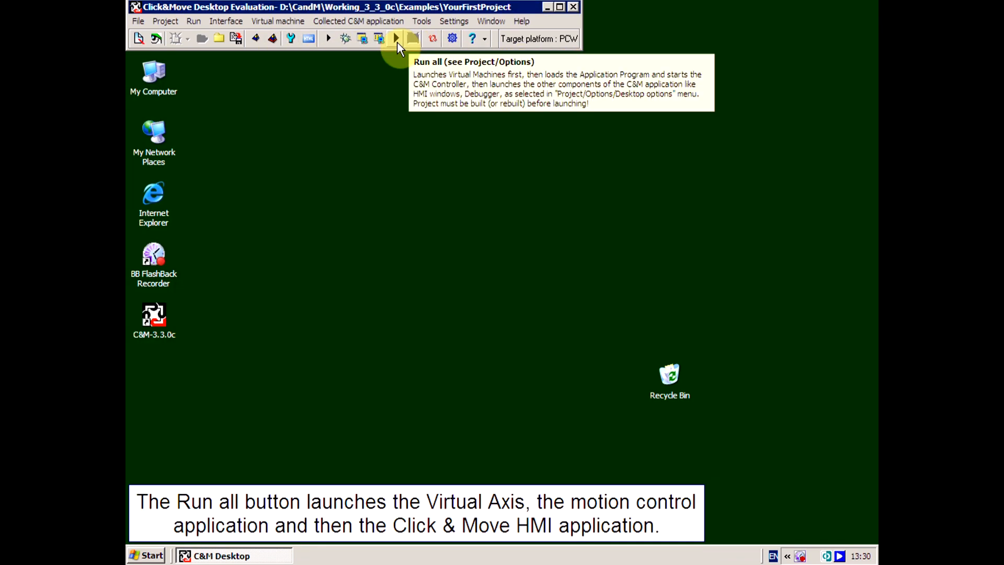
# Launch the virtual axis, controller and HMI, dismissing both license warnings
pyautogui.click(395, 38)
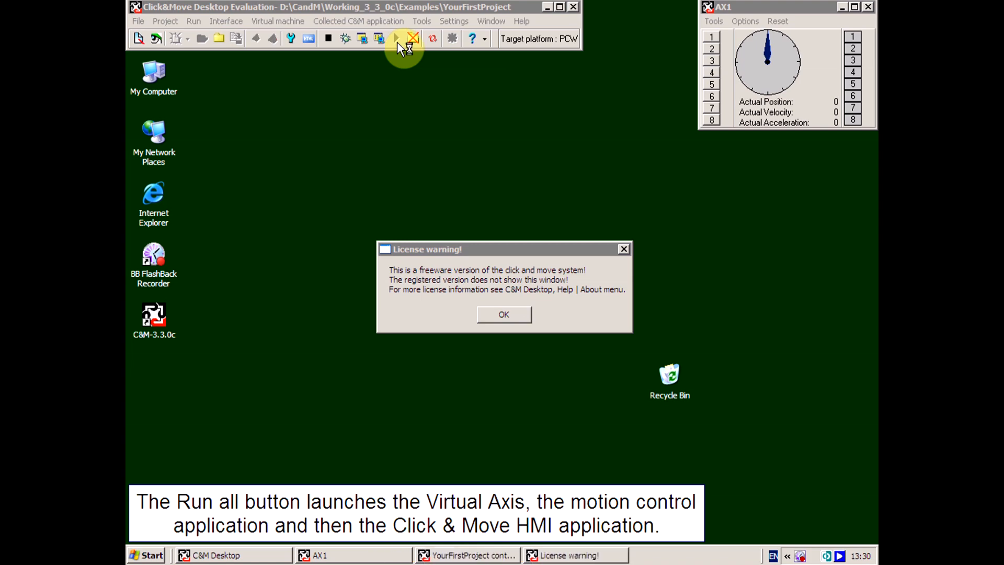
pyautogui.click(395, 38)
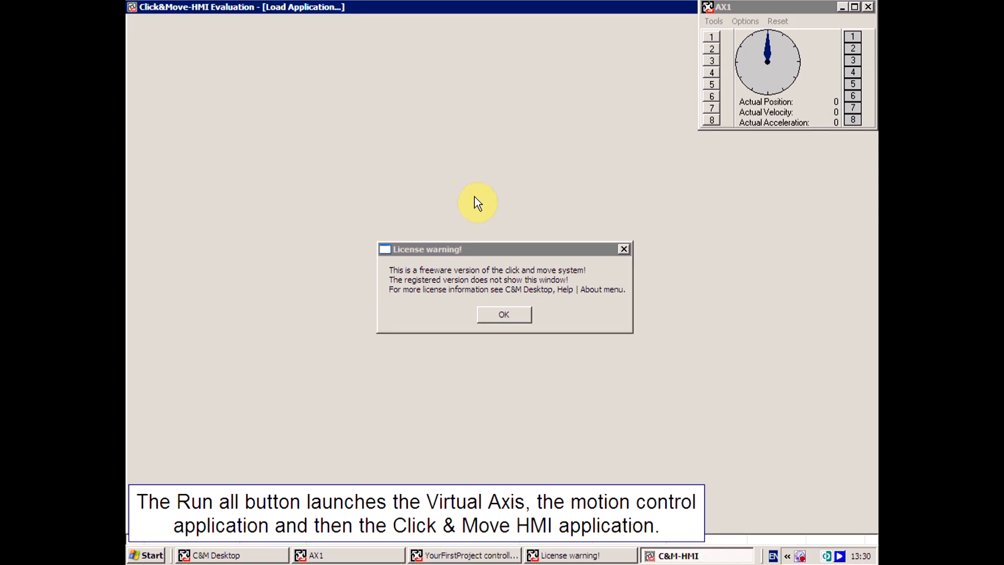
pyautogui.click(503, 315)
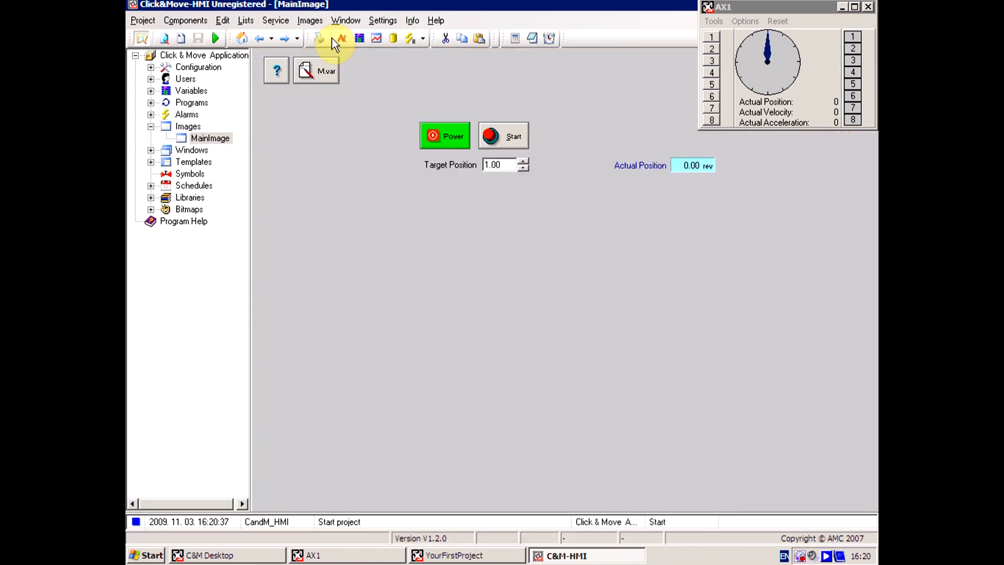
# Power the axis, move it to 1.00 rev, then back to 0.00 rev
pyautogui.click(444, 136)
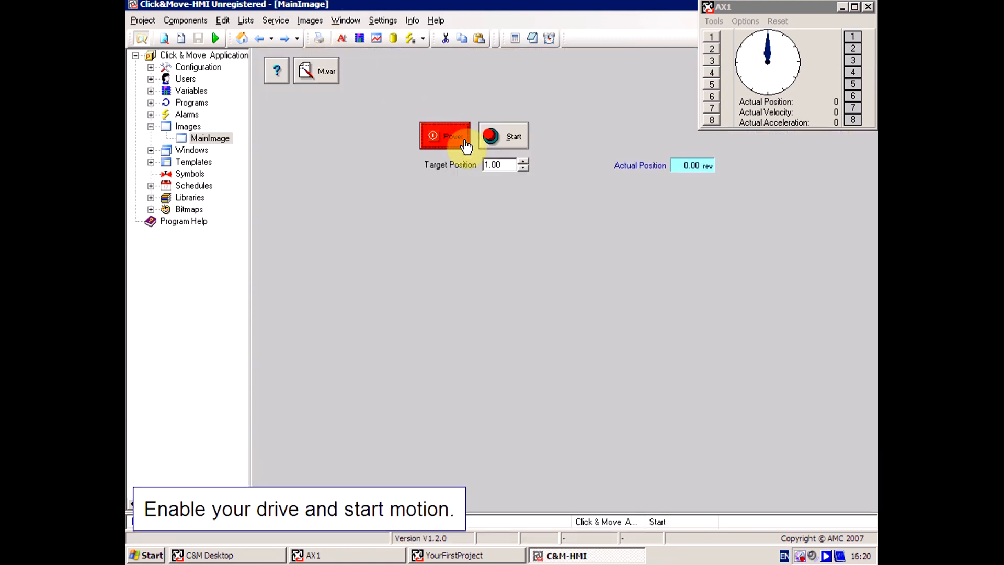
pyautogui.moveTo(448, 136)
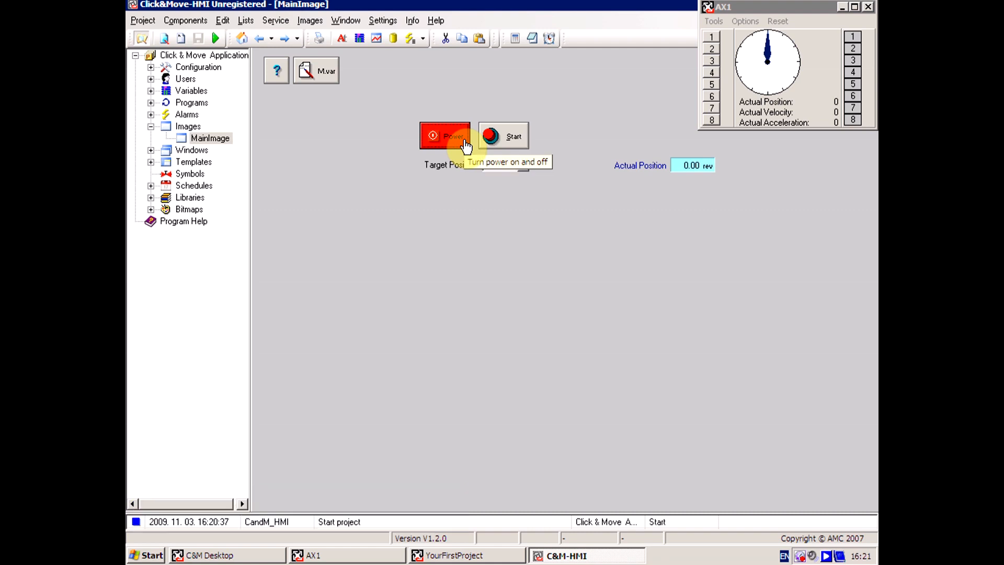
pyautogui.click(504, 136)
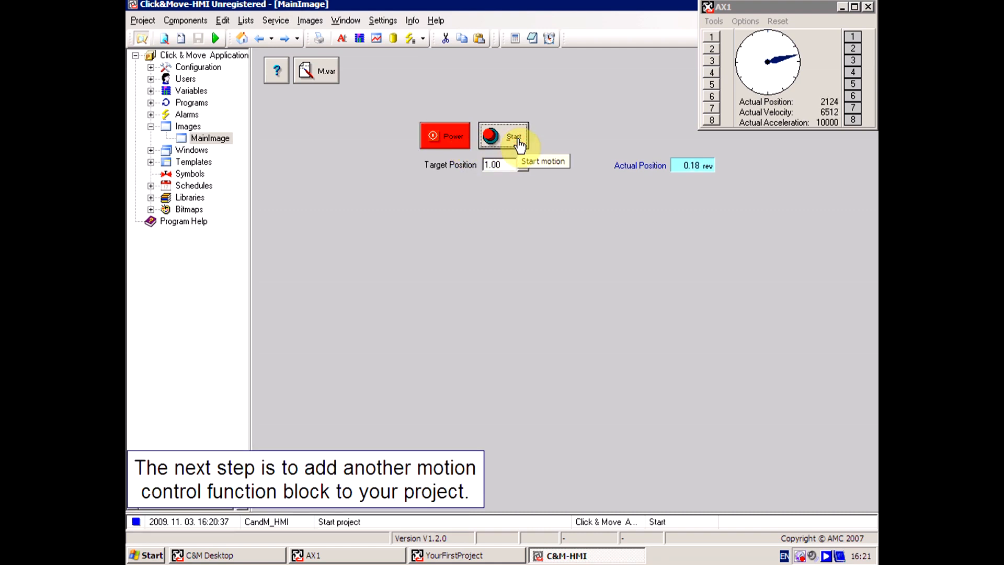
pyautogui.click(504, 136)
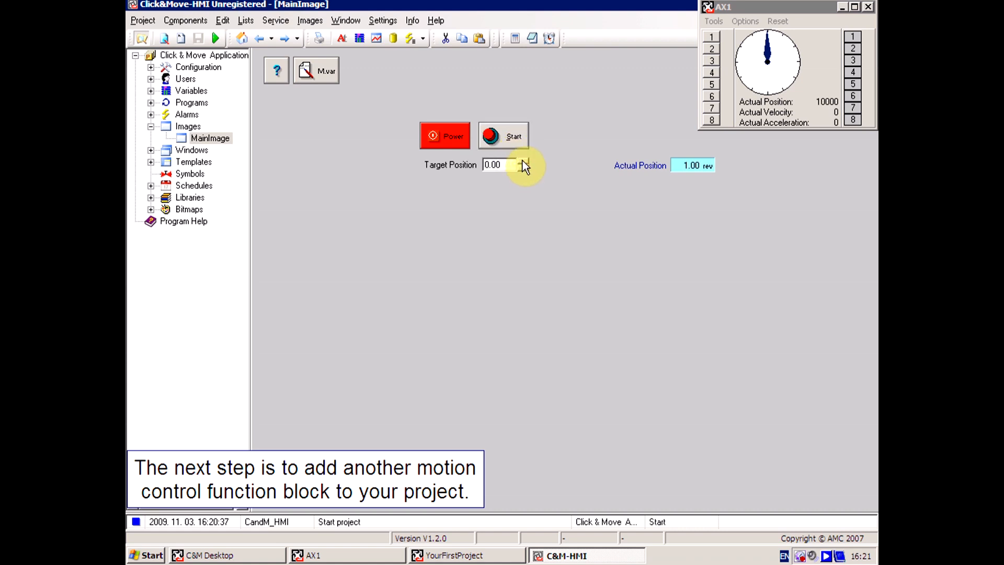
pyautogui.click(504, 136)
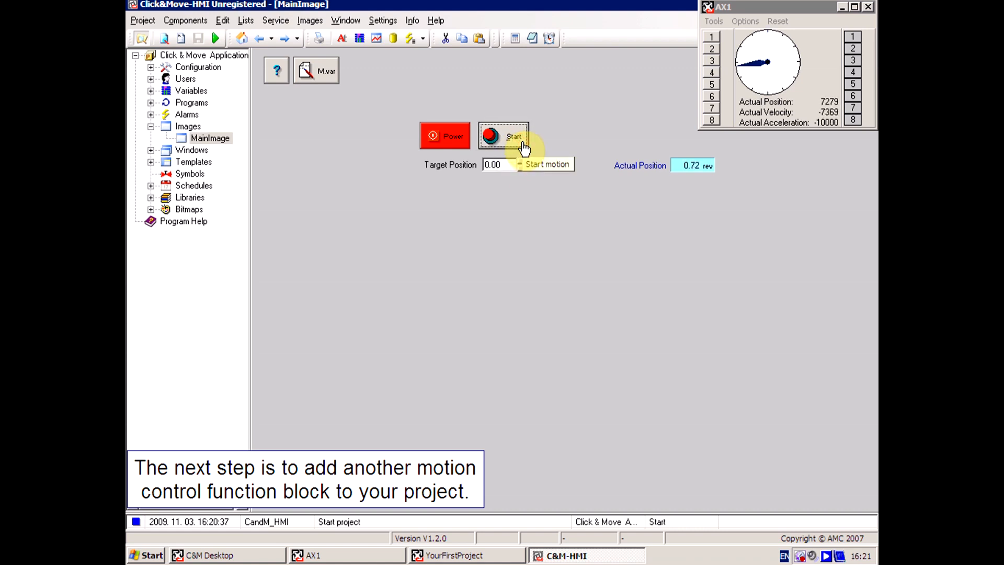
pyautogui.click(503, 135)
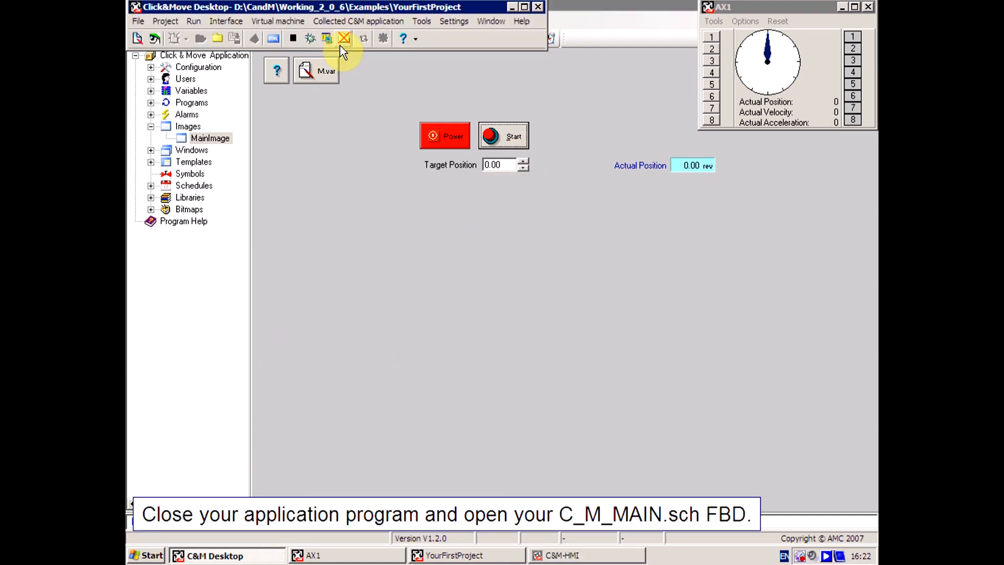
# Exit the running HMI application and browse the project schematics, including C_M_MAIN.sch
pyautogui.click(344, 38)
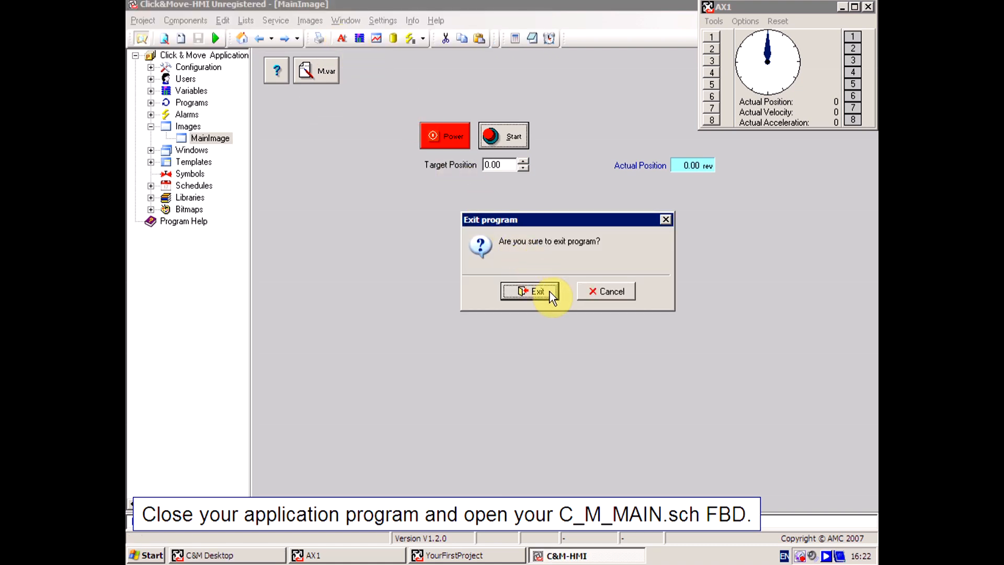
pyautogui.click(530, 291)
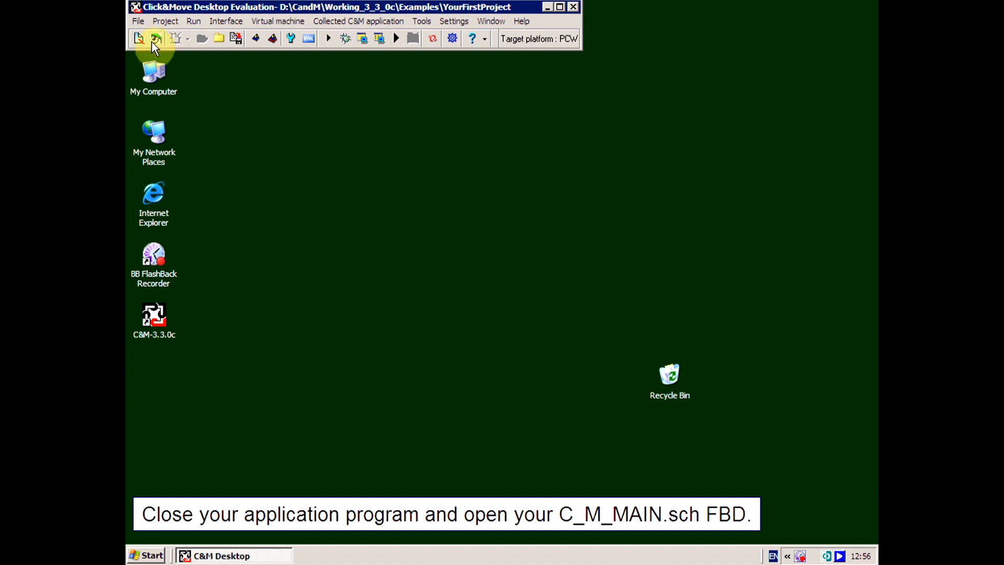
pyautogui.click(139, 38)
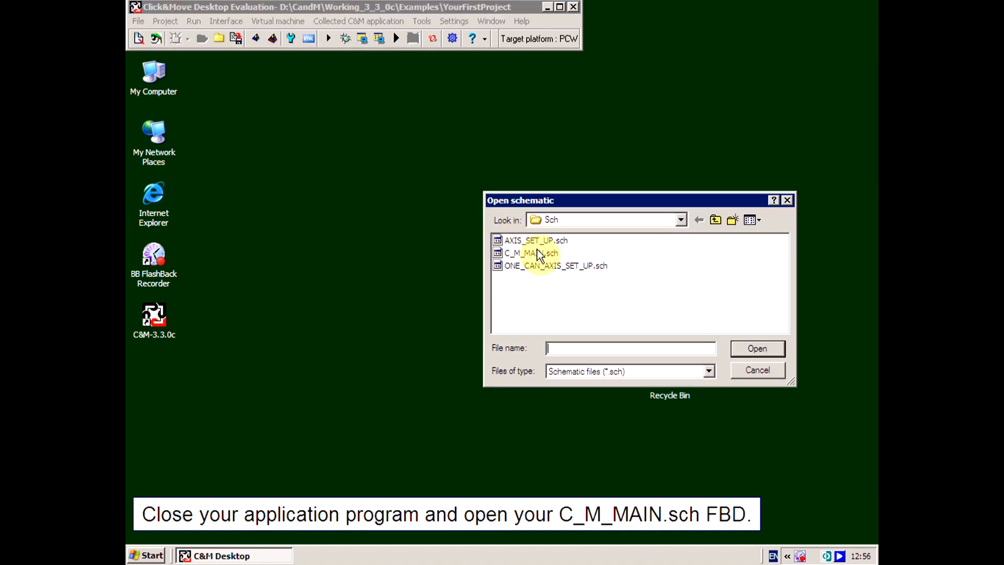
# Open C_M_MAIN.sch and place an MC_MOVE_ABSOLUTE block right of the first motion block
pyautogui.doubleClick(529, 253)
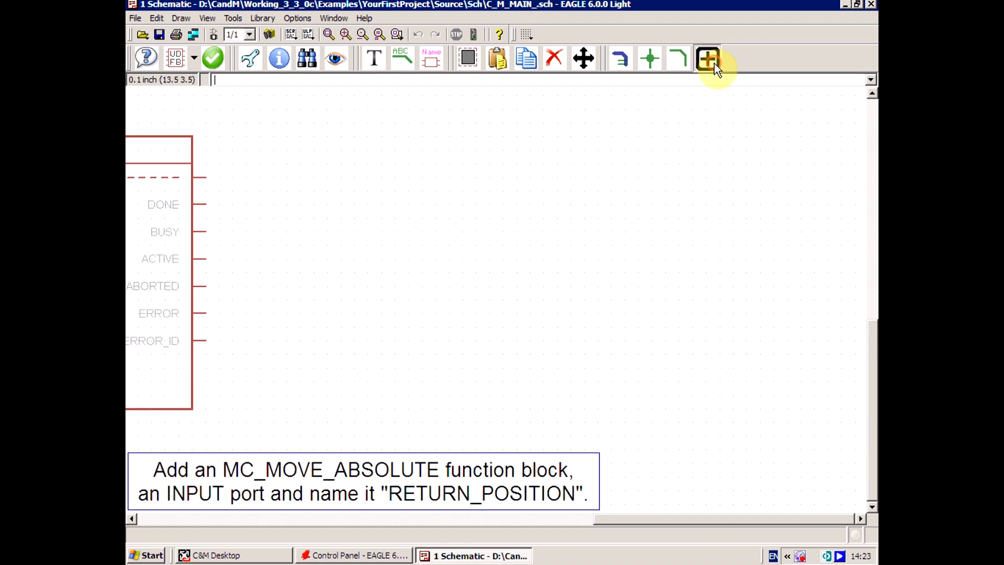
pyautogui.click(707, 58)
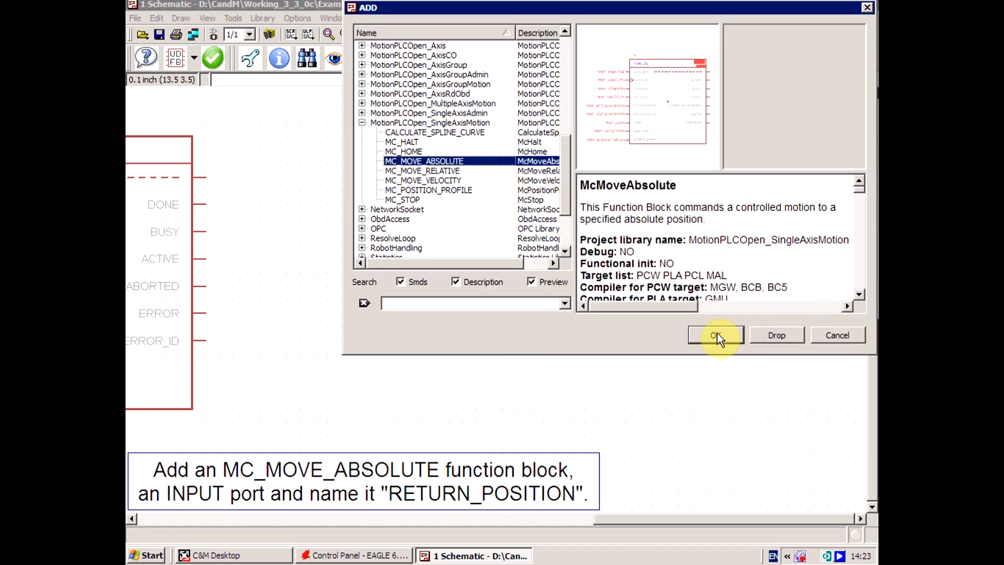
pyautogui.click(715, 335)
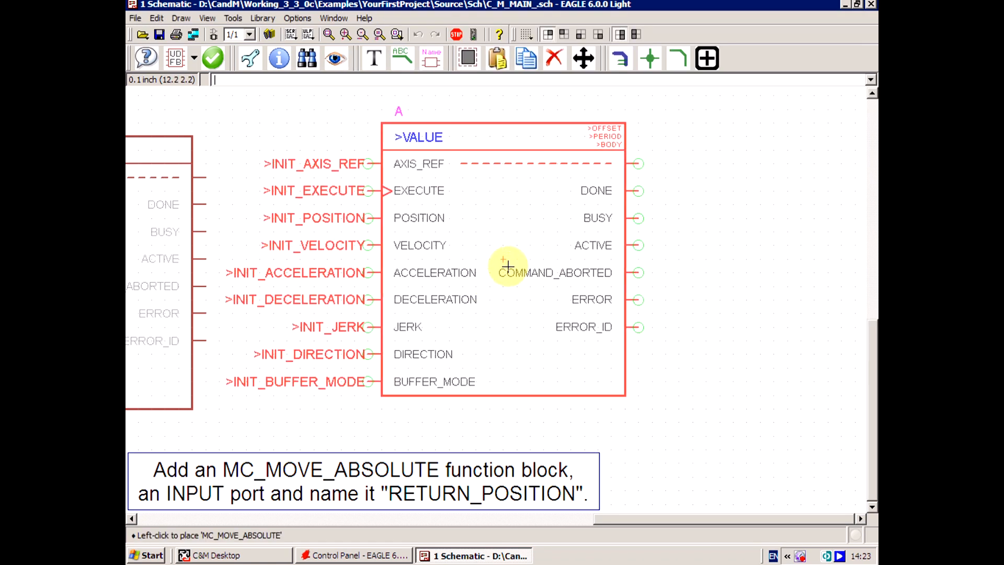
pyautogui.click(502, 274)
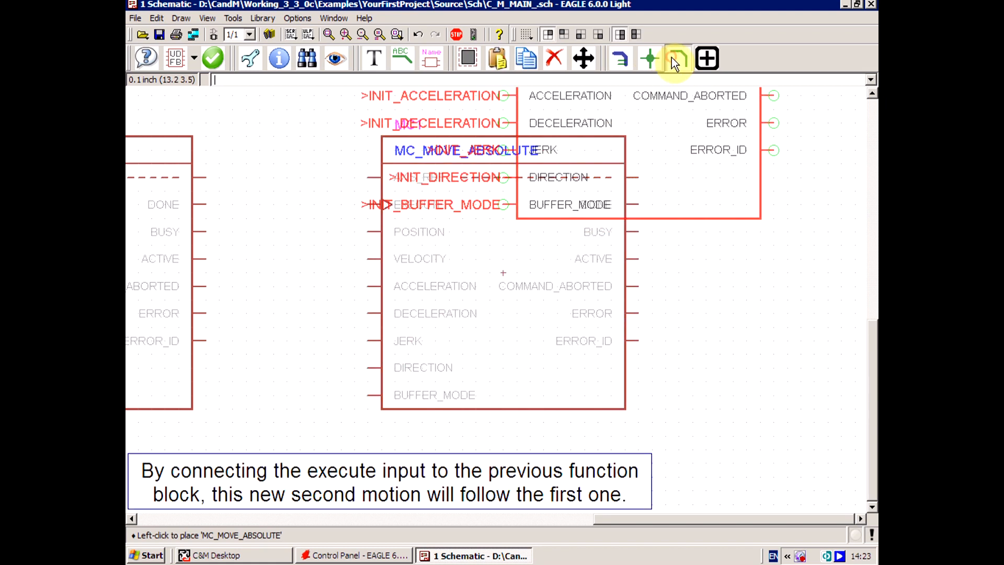
# Wire the first block's DONE output to MC1's EXECUTE input and highlight net N$19
pyautogui.click(677, 58)
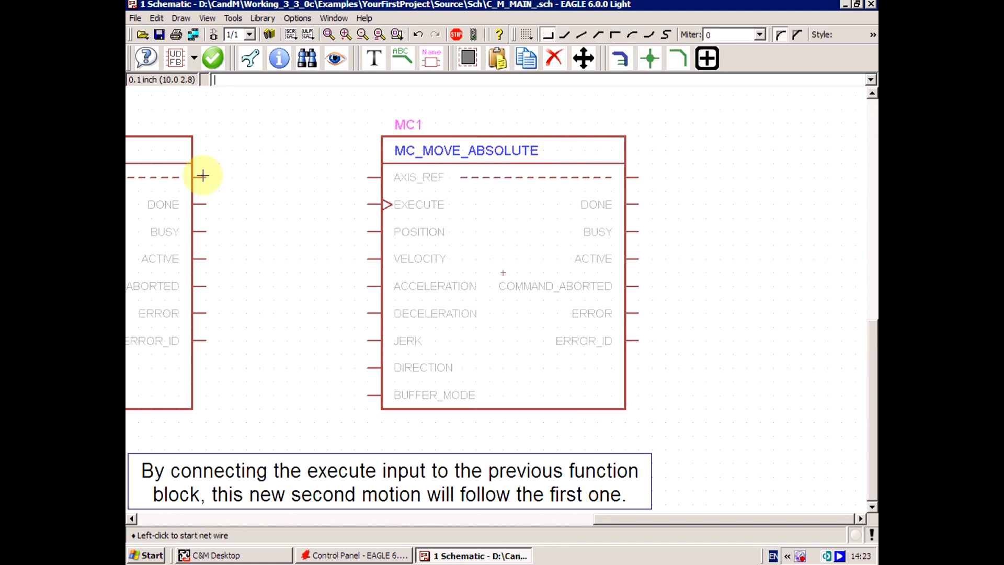
pyautogui.click(202, 175)
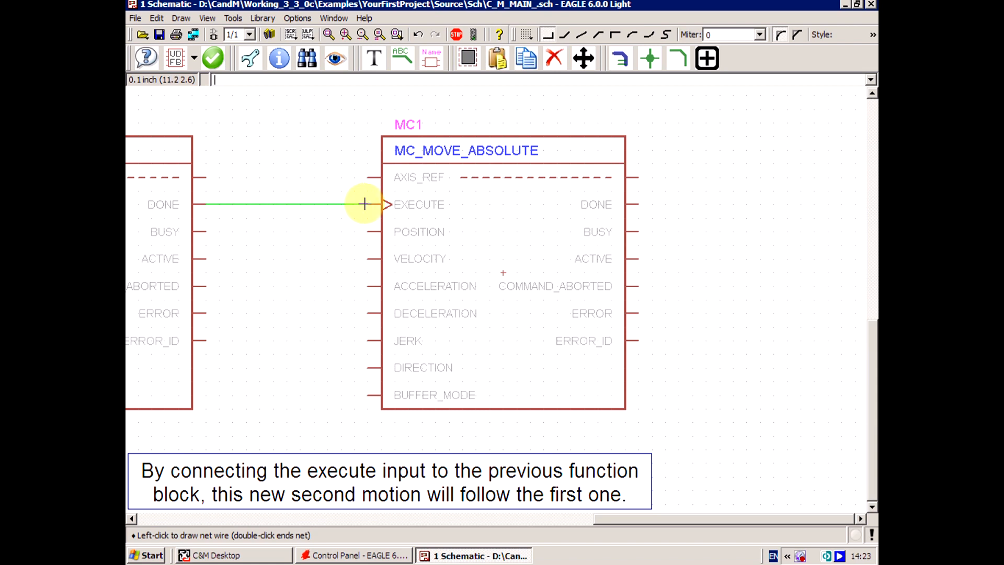
pyautogui.doubleClick(365, 204)
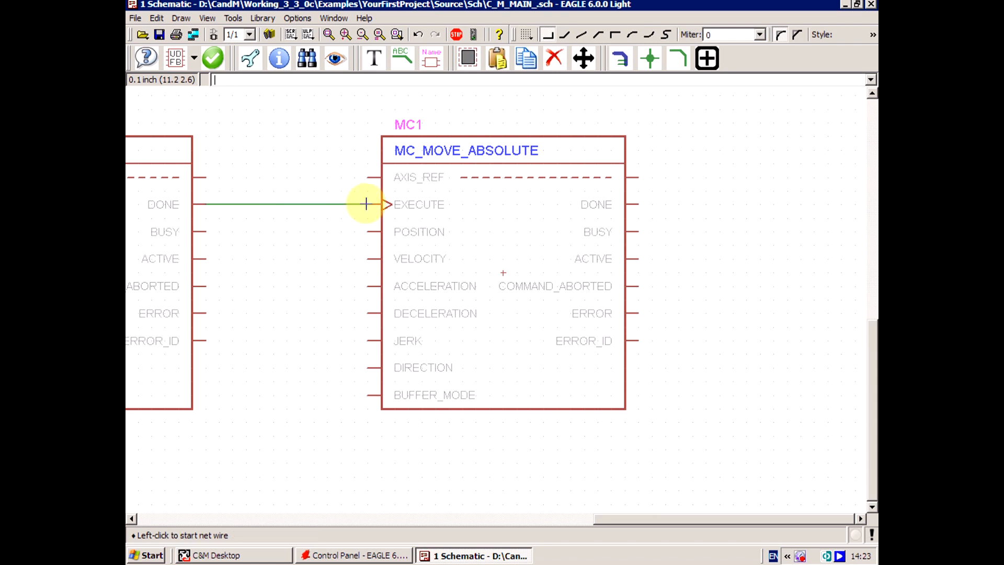
pyautogui.click(336, 58)
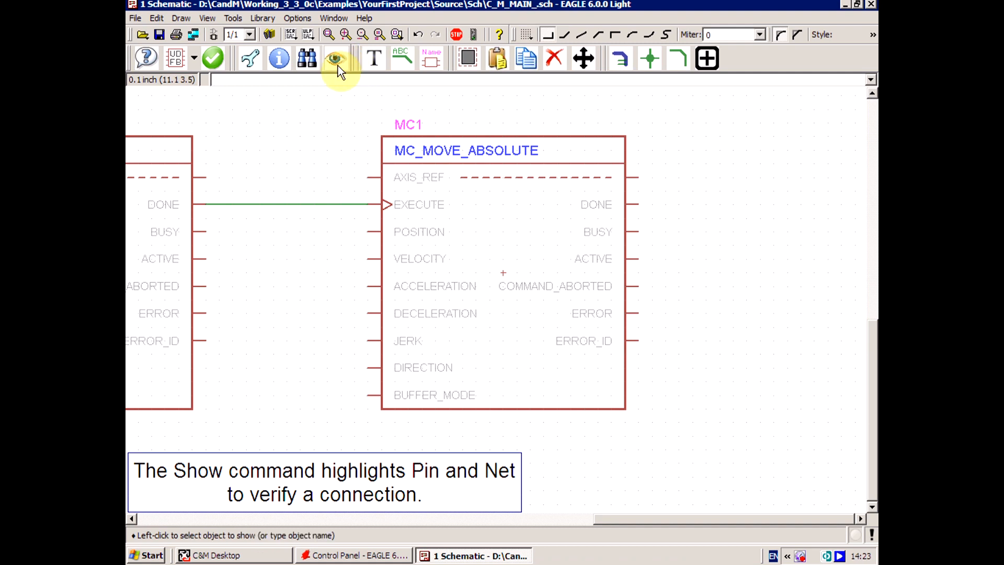
pyautogui.click(281, 205)
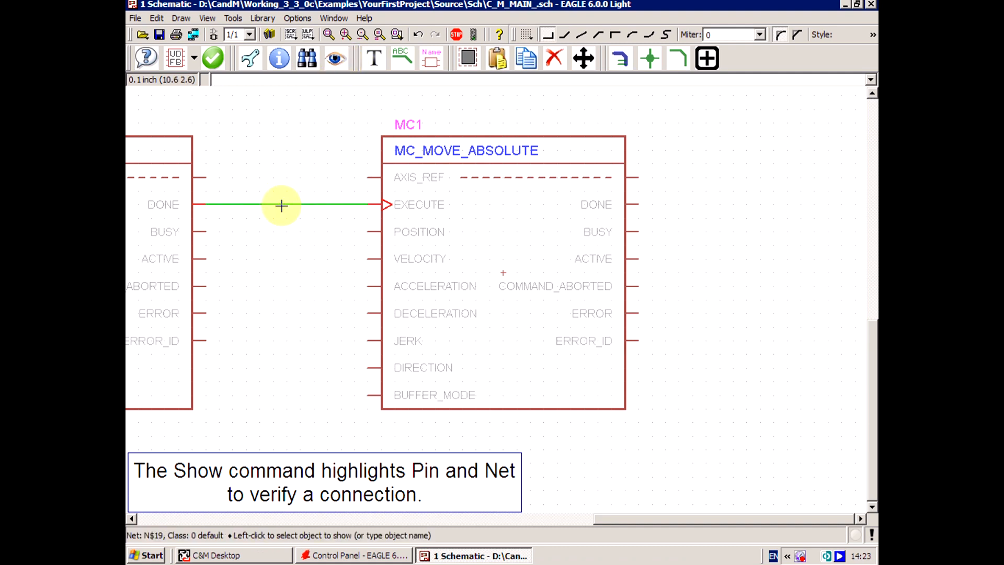
# Place a BasicElements INPUT port on the left, below the existing input ports
pyautogui.click(327, 35)
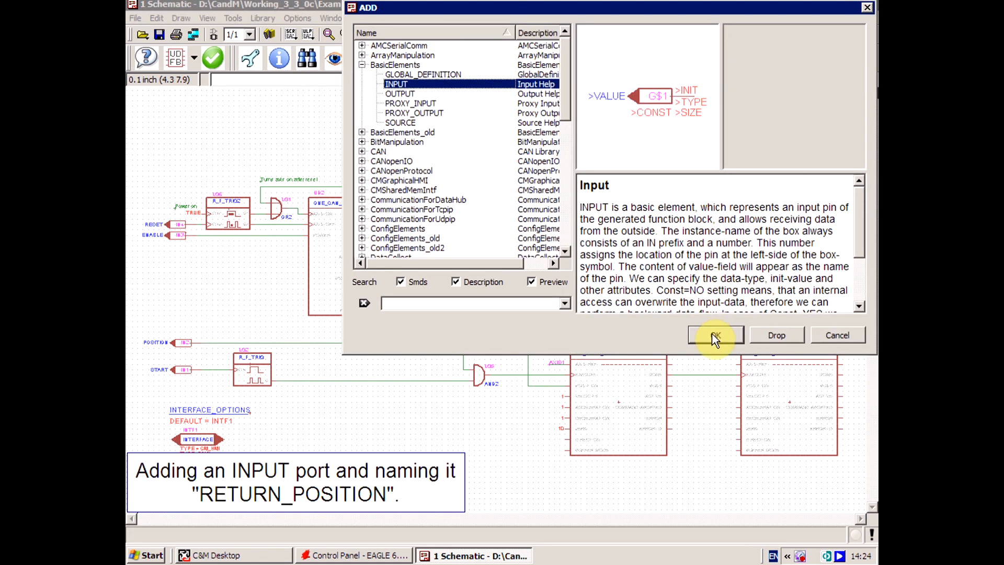
pyautogui.click(715, 335)
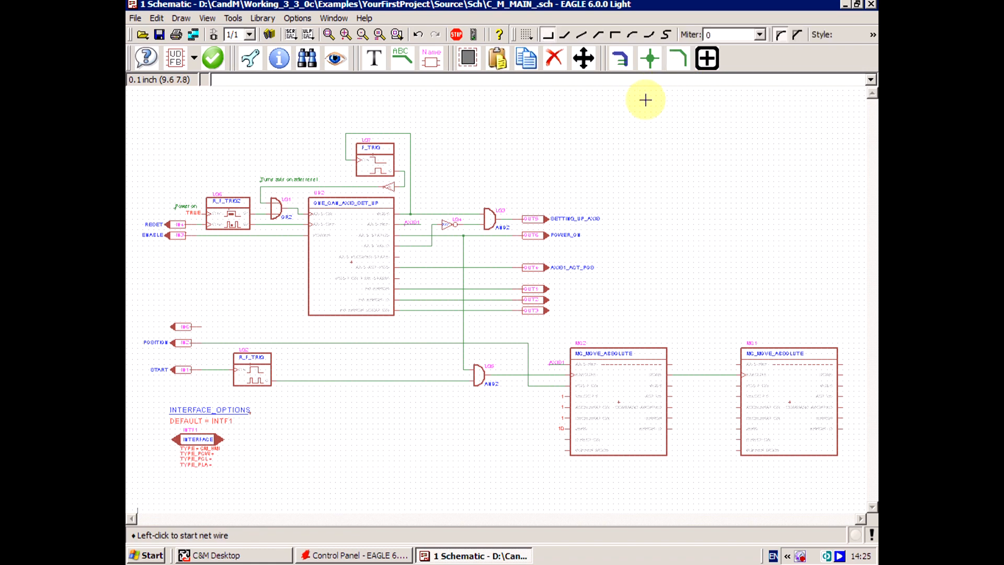
pyautogui.moveTo(202, 326)
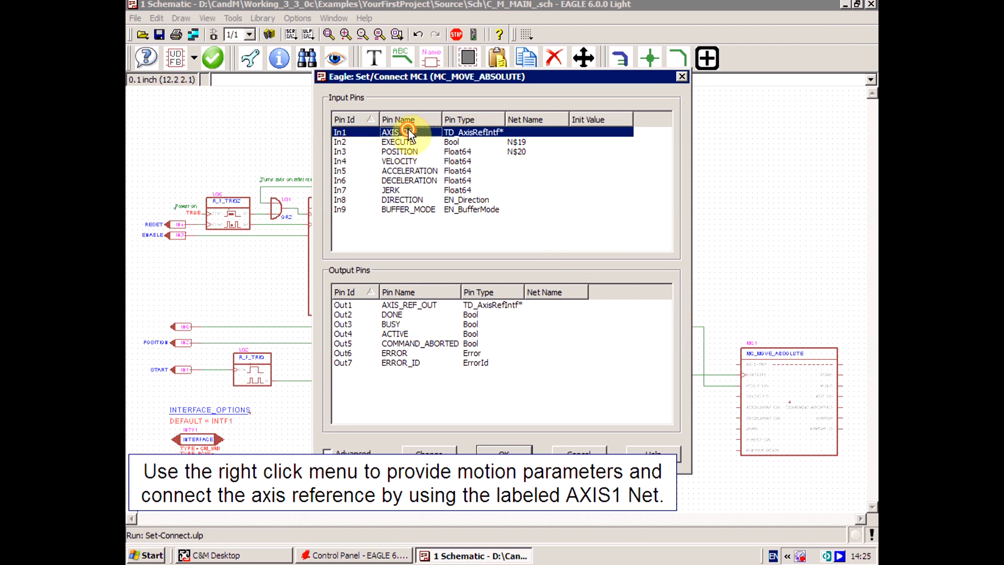
# Connect MC1's AXIS_REF to AXIS1 and initialise VELOCITY, ACCELERATION and DECELERATION to 1
pyautogui.doubleClick(410, 132)
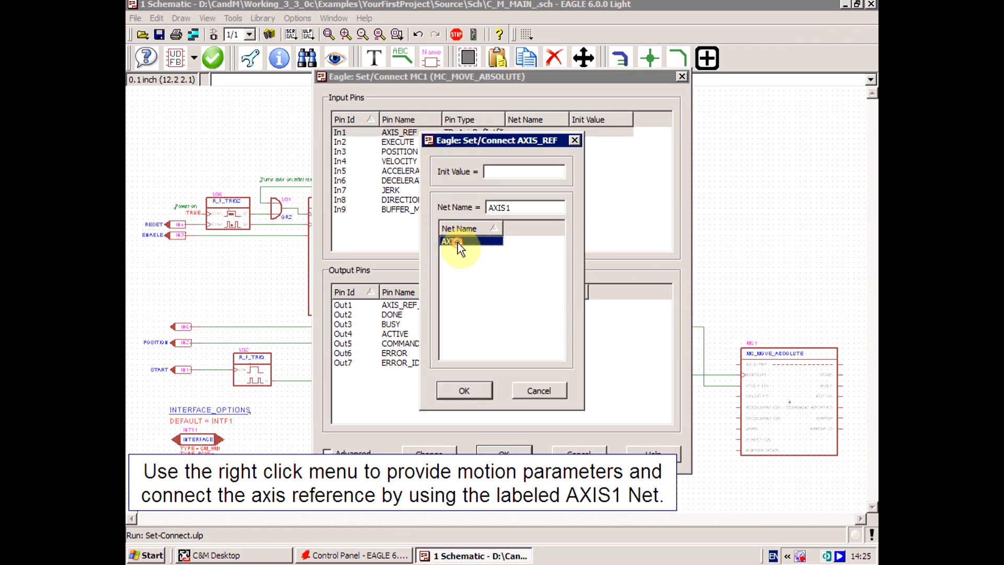
pyautogui.click(463, 390)
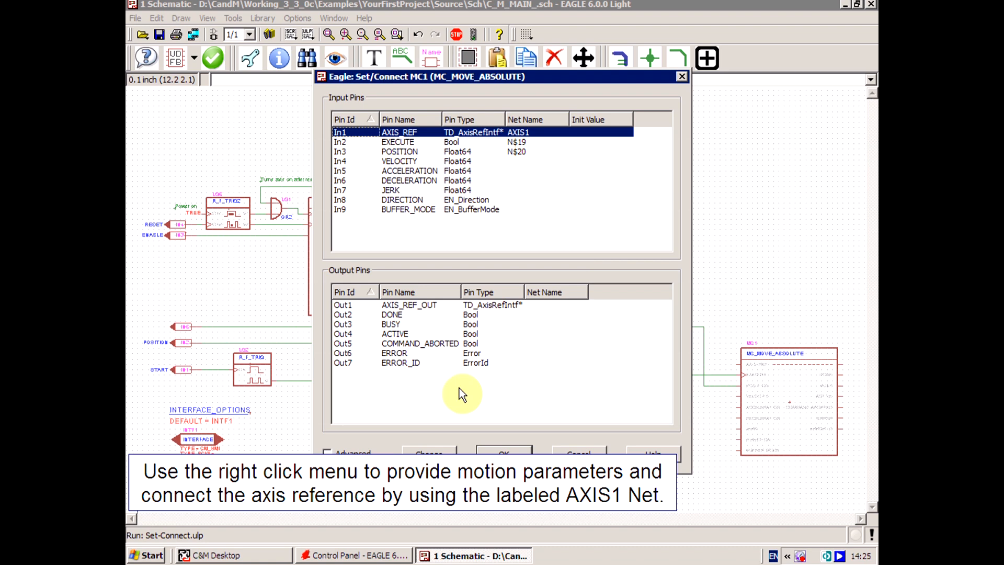
pyautogui.moveTo(414, 166)
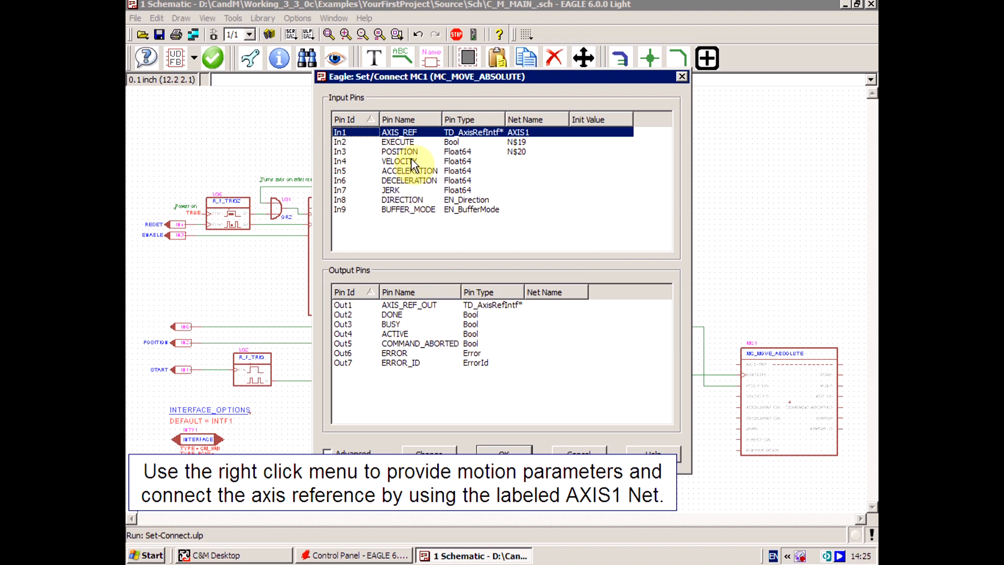
pyautogui.doubleClick(399, 160)
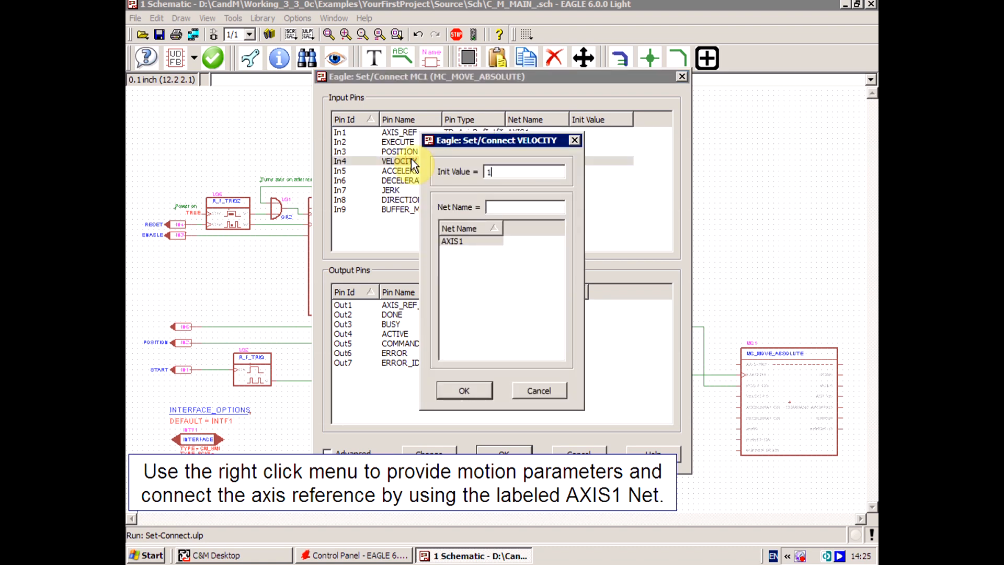
pyautogui.click(464, 391)
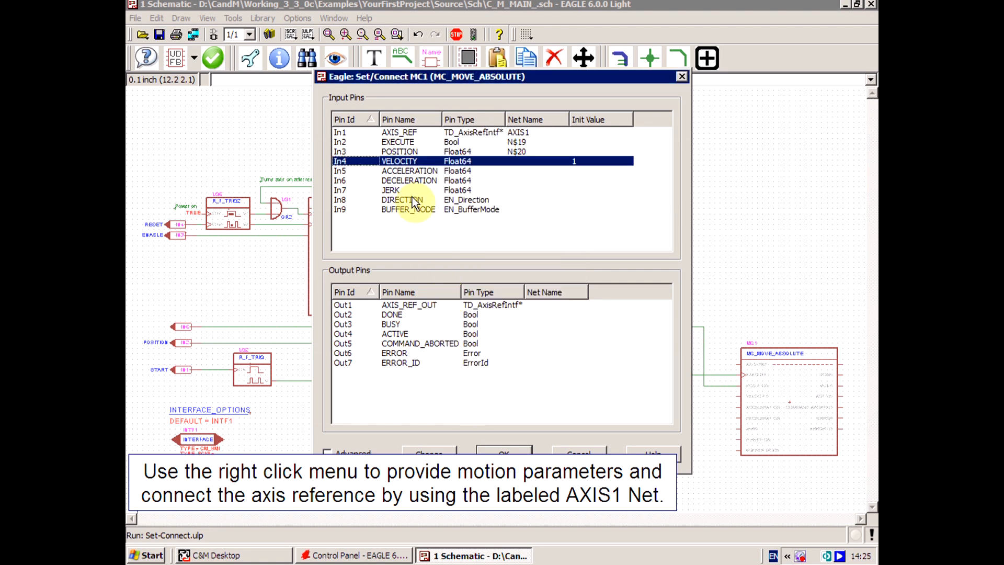
pyautogui.doubleClick(409, 170)
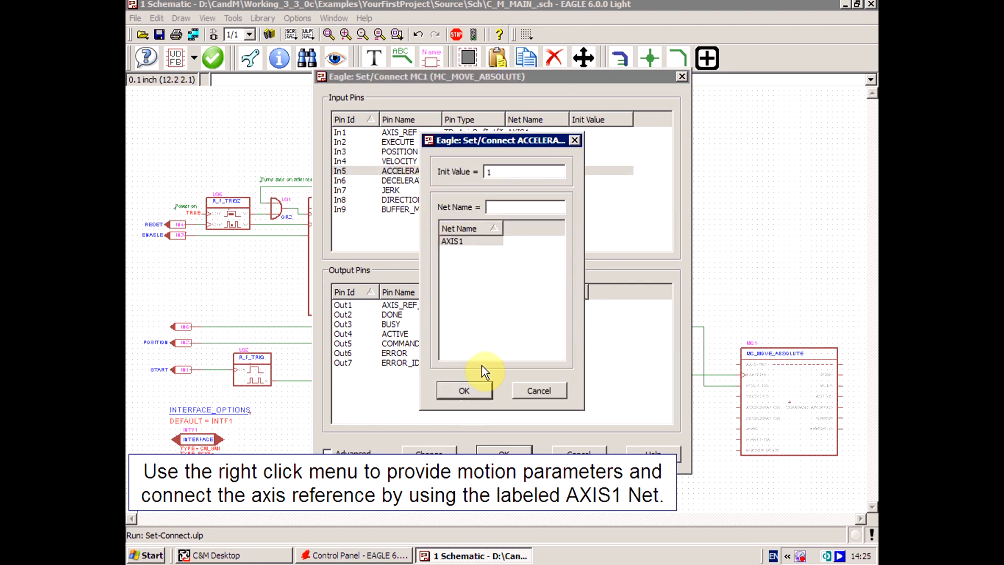
pyautogui.click(464, 390)
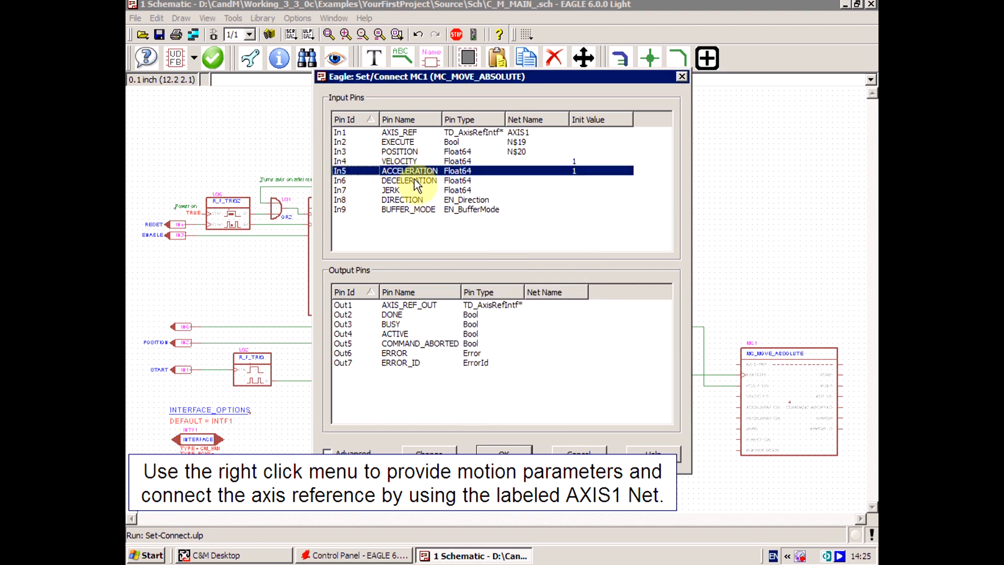
pyautogui.doubleClick(408, 180)
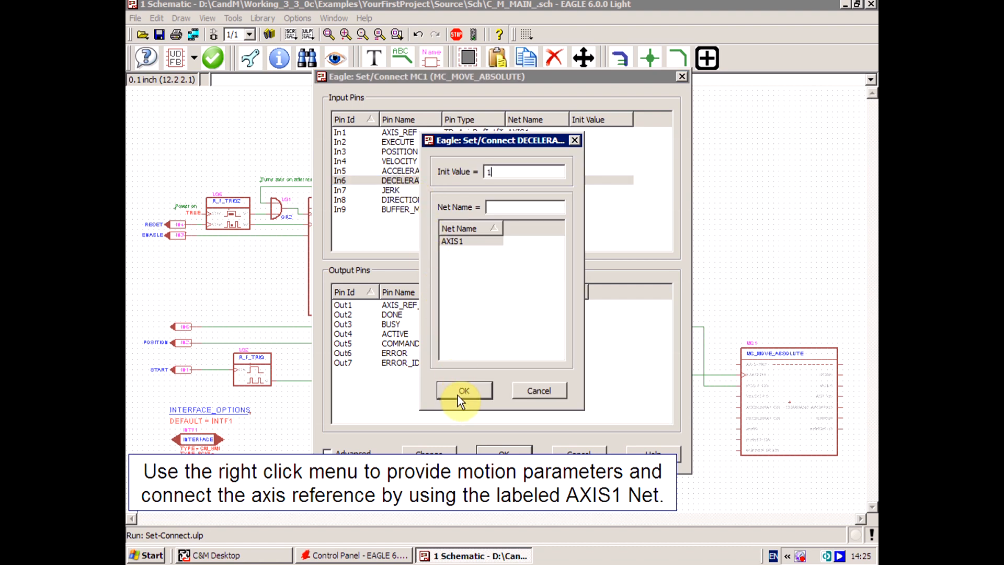
pyautogui.click(464, 391)
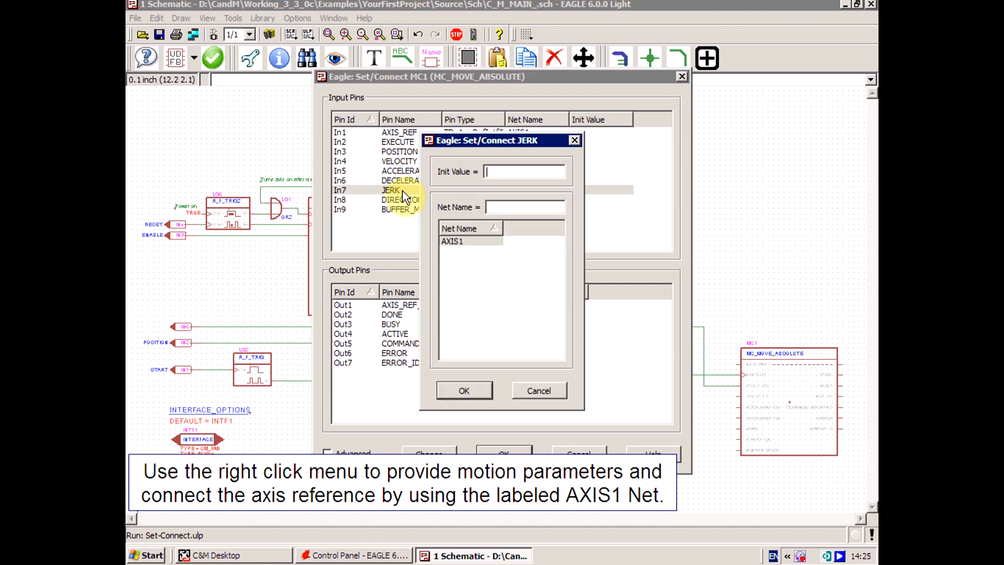
pyautogui.click(463, 391)
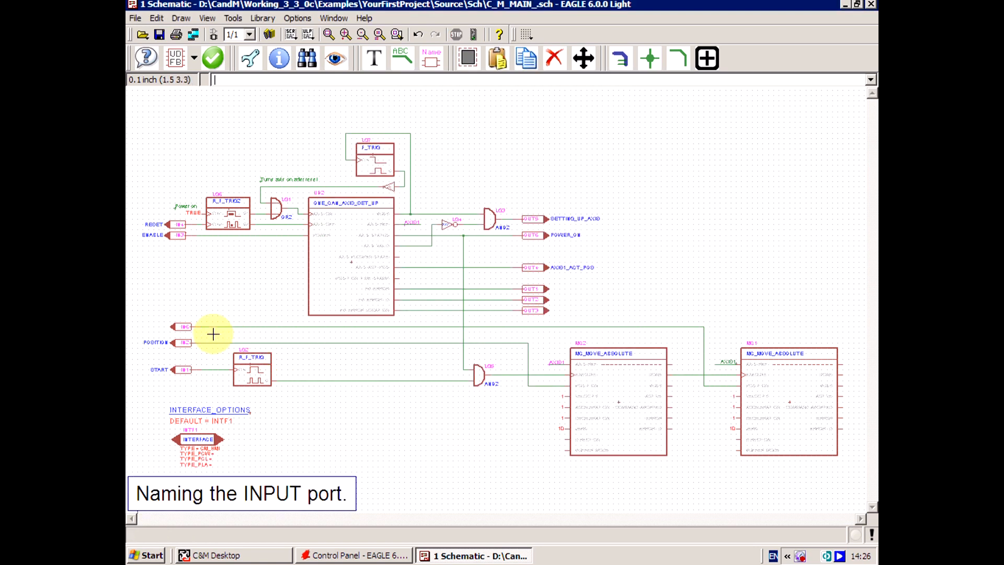
# Give input port IN6 the reference name RETURN_POSITION
pyautogui.rightClick(179, 327)
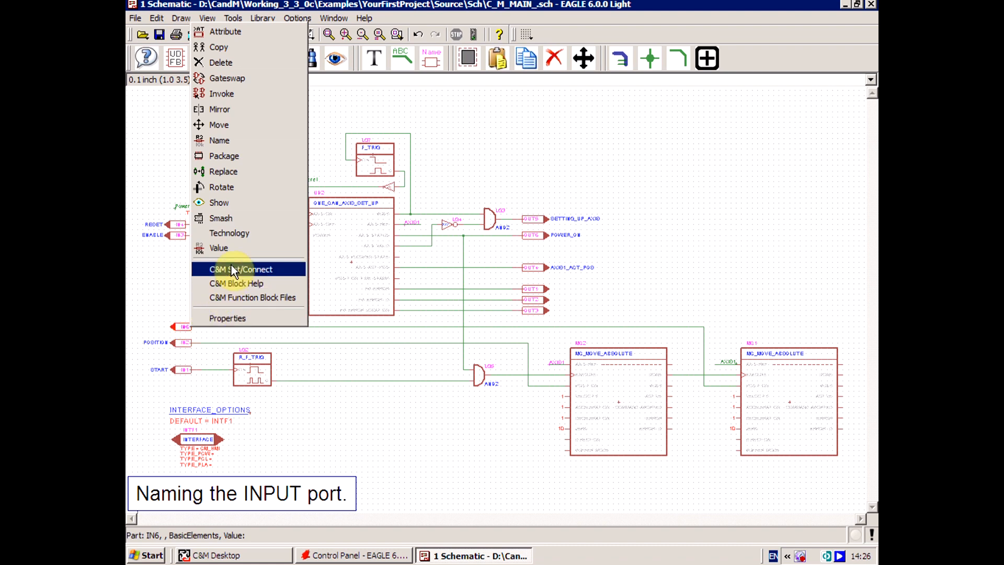
pyautogui.click(245, 268)
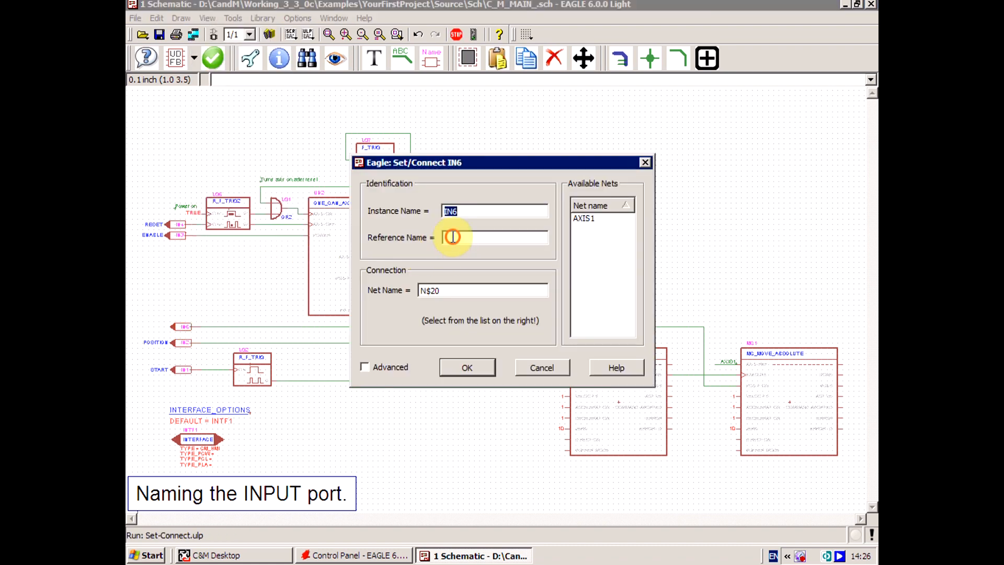
pyautogui.write('RETURN_POSITION')
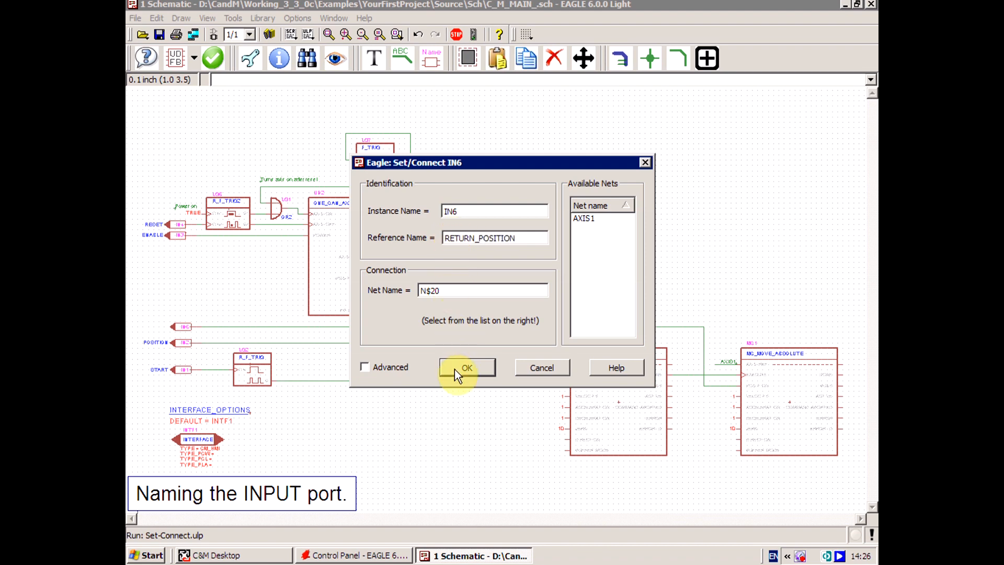
pyautogui.click(466, 367)
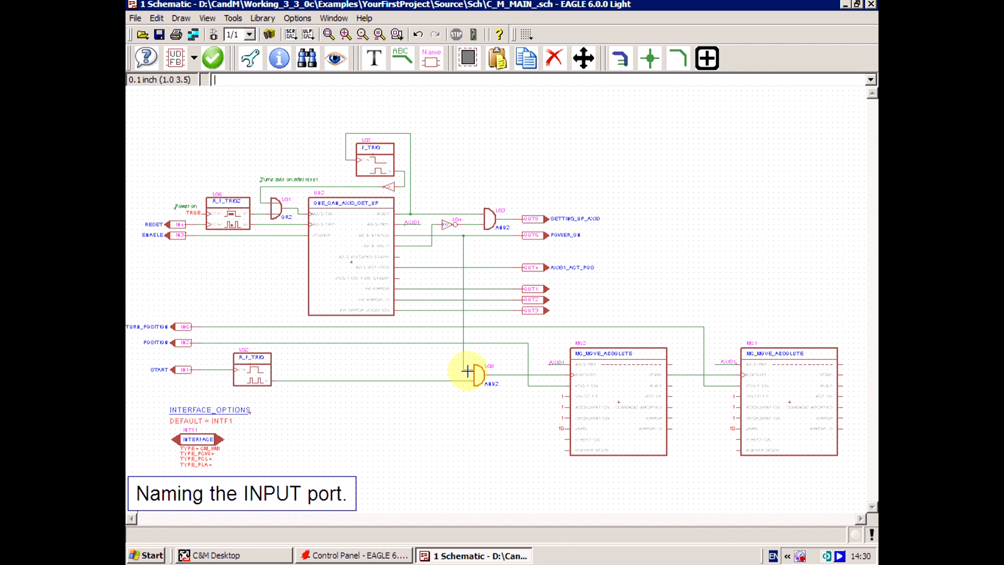
pyautogui.click(212, 58)
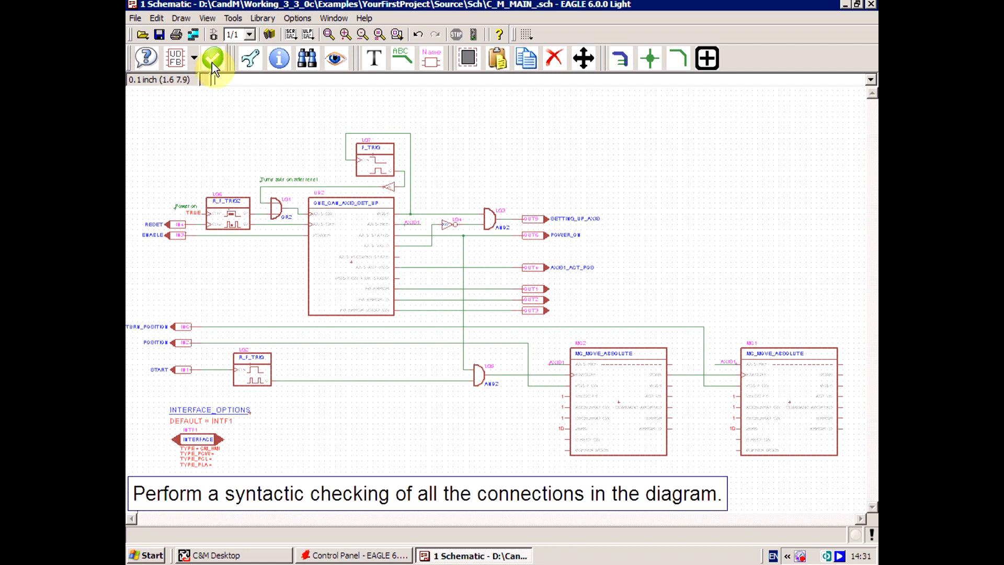
# Run the ERC, which lists 13 unconnected INPUT-pin errors, then close the list
pyautogui.click(213, 58)
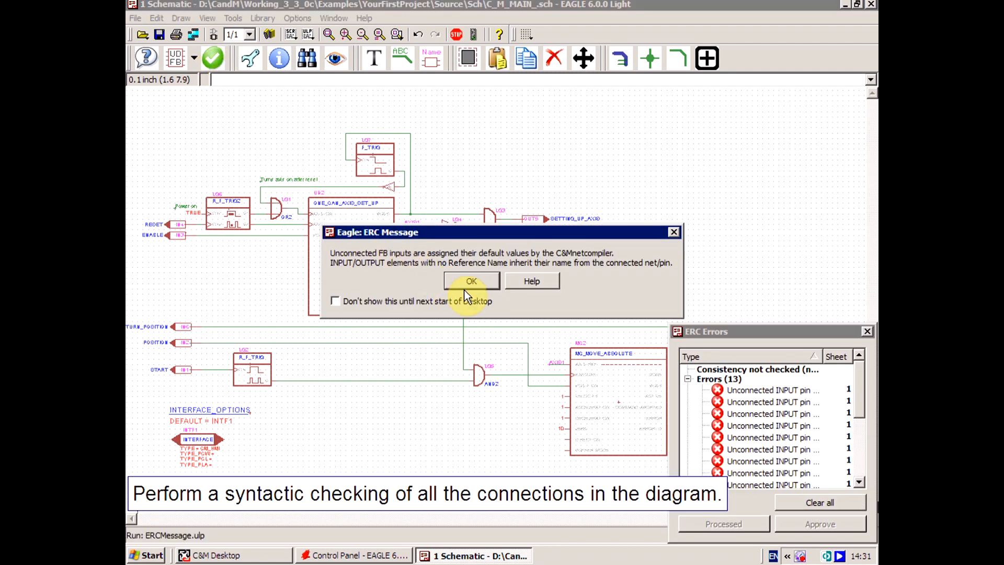
pyautogui.click(471, 282)
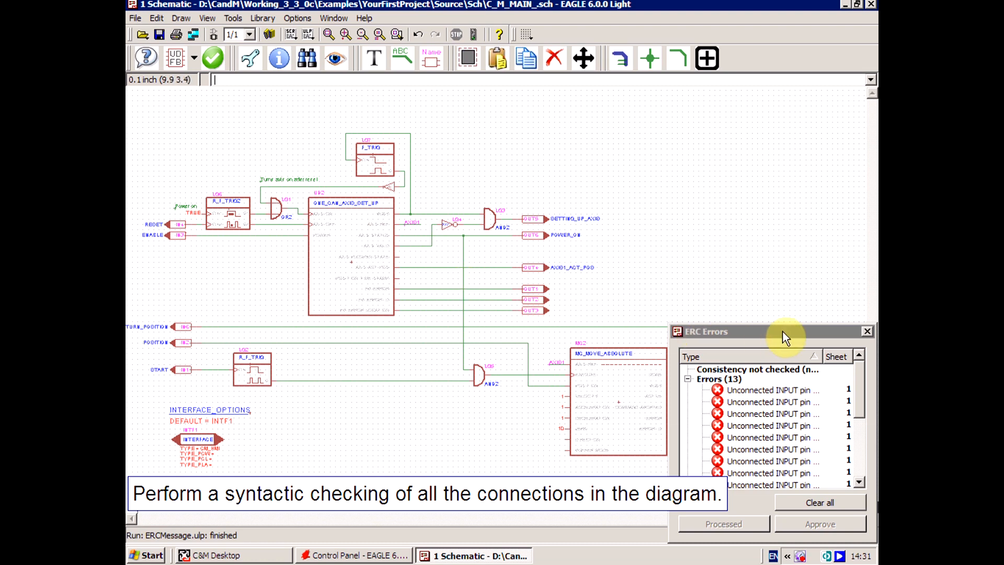
pyautogui.click(867, 331)
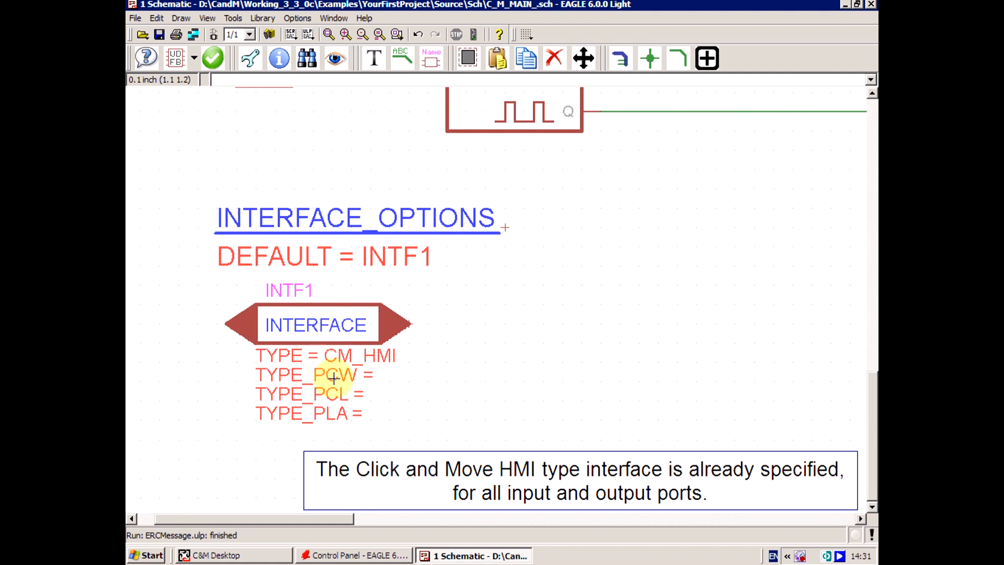
pyautogui.moveTo(403, 350)
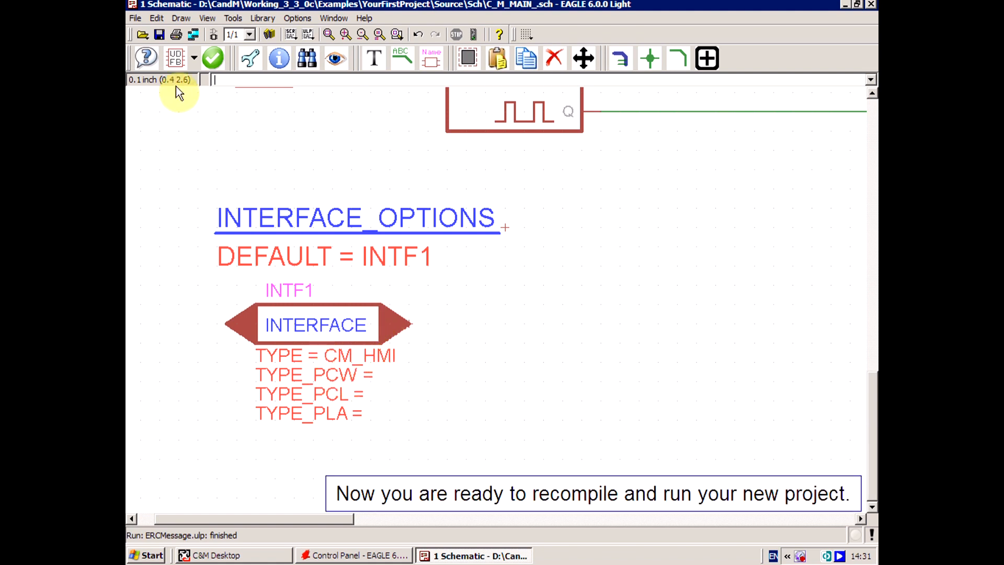
pyautogui.click(158, 34)
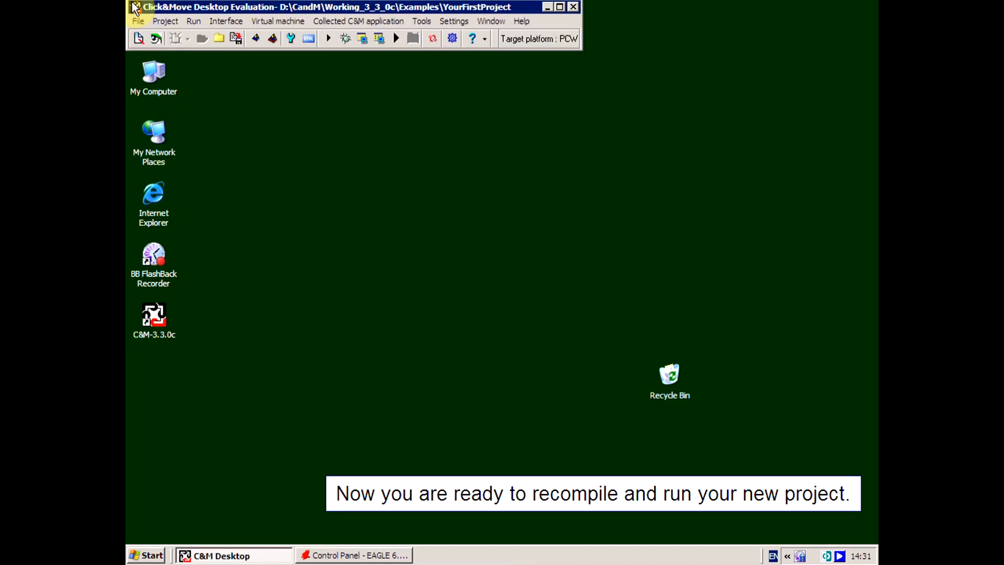
pyautogui.moveTo(255, 38)
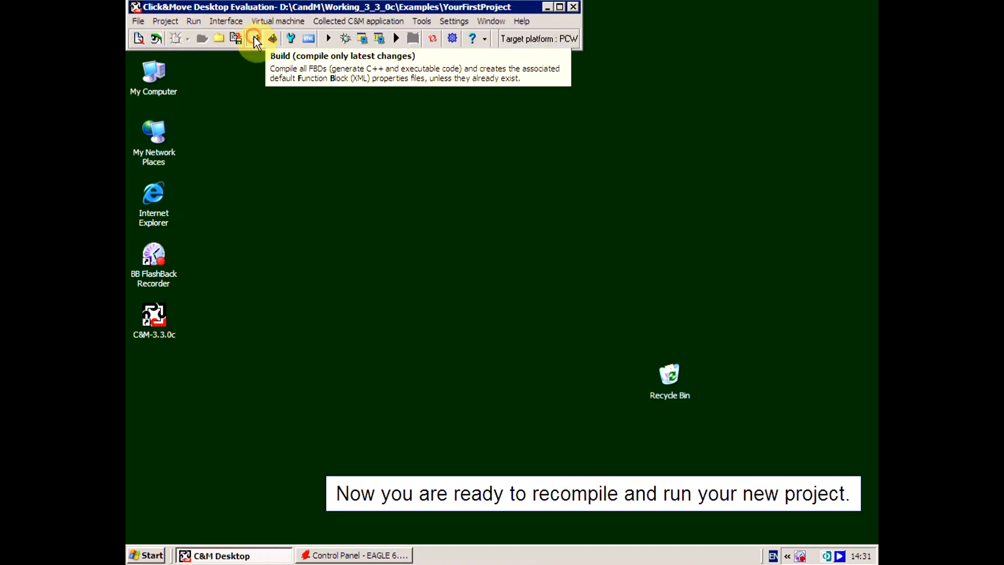
# Rebuild the project with the latest changes and launch the whole application
pyautogui.click(254, 38)
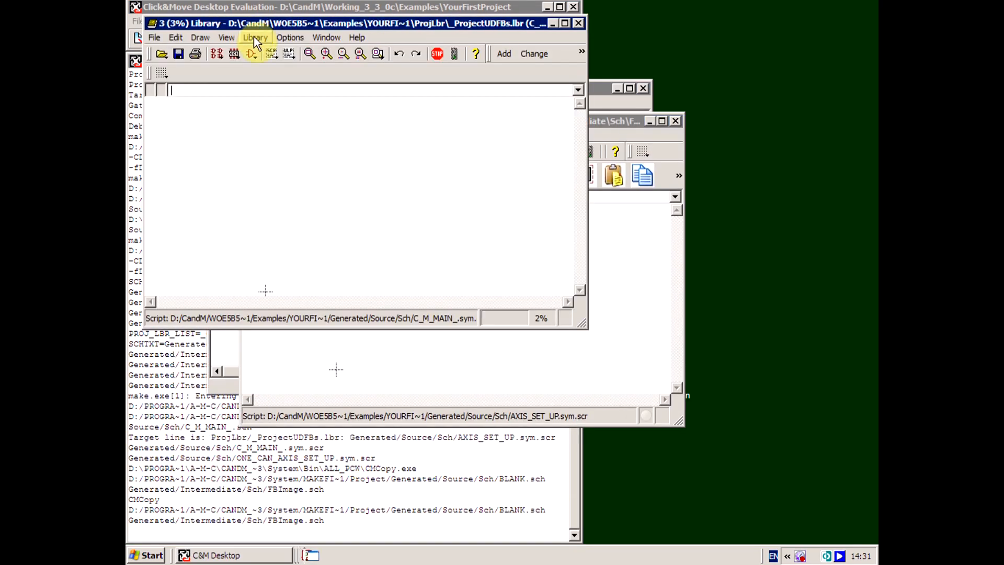
pyautogui.click(256, 38)
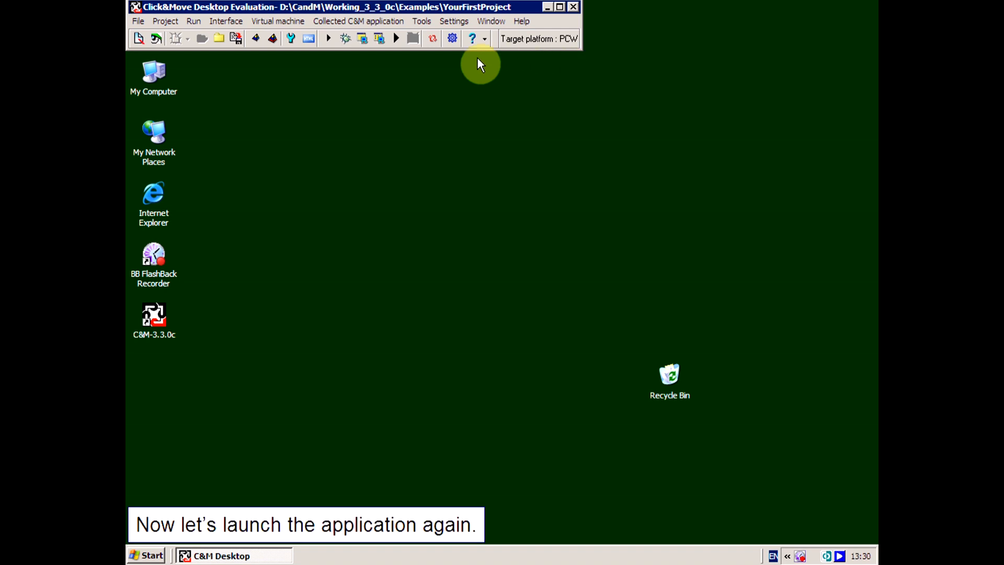
pyautogui.moveTo(397, 38)
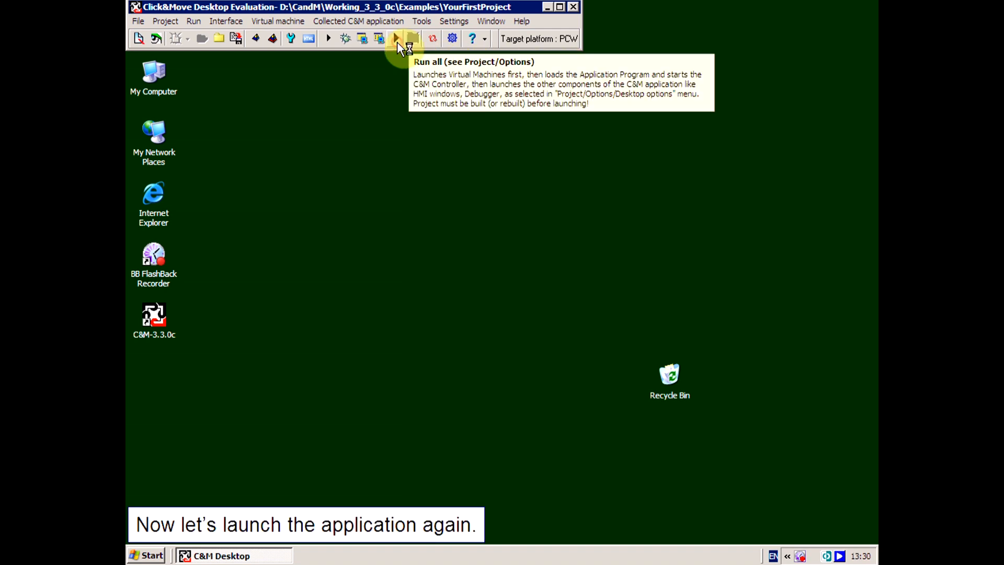
pyautogui.click(396, 38)
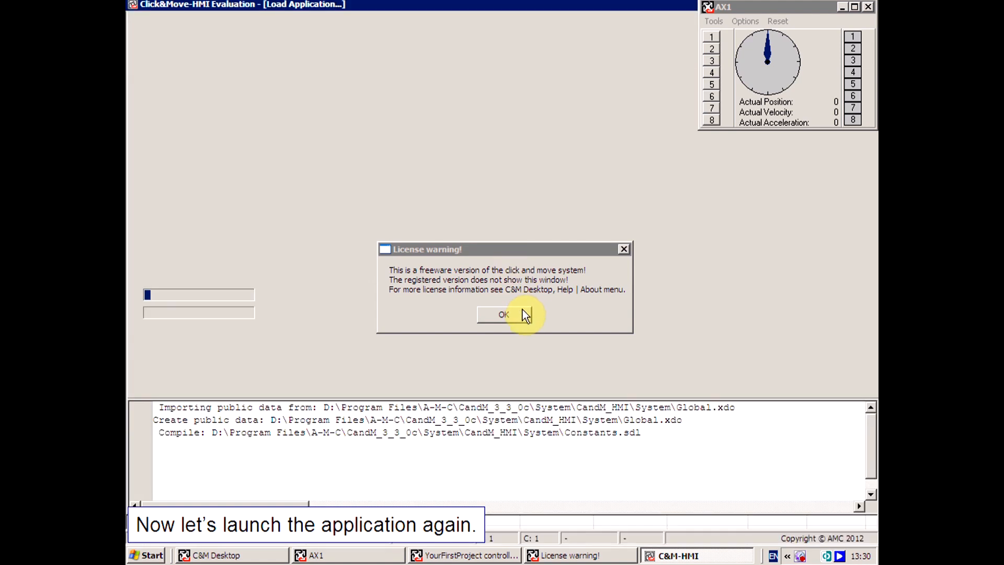
# Dismiss the license warning and add a two-decimal 'Return Position' up-down field under Target Position
pyautogui.click(503, 315)
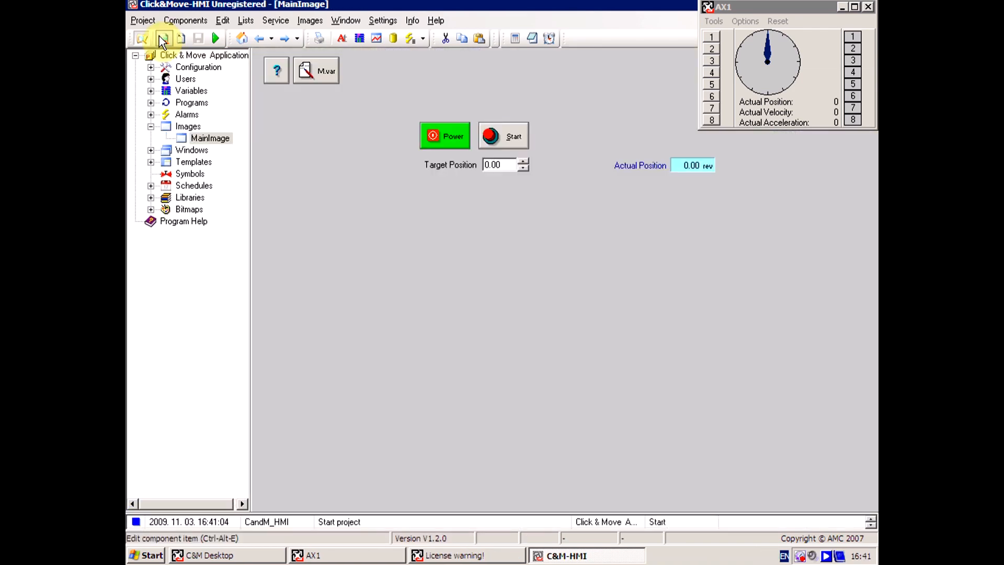
pyautogui.click(163, 38)
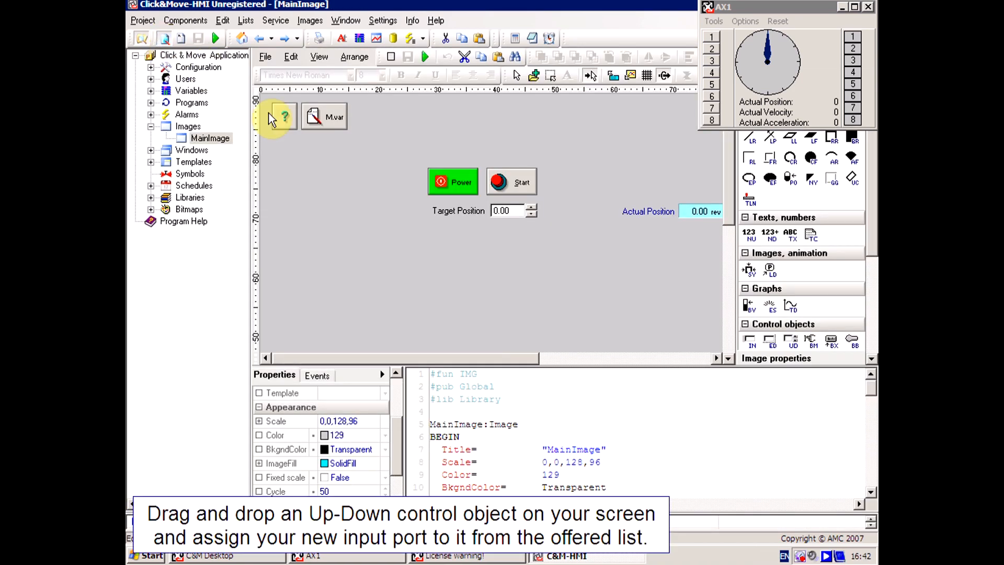
pyautogui.click(790, 339)
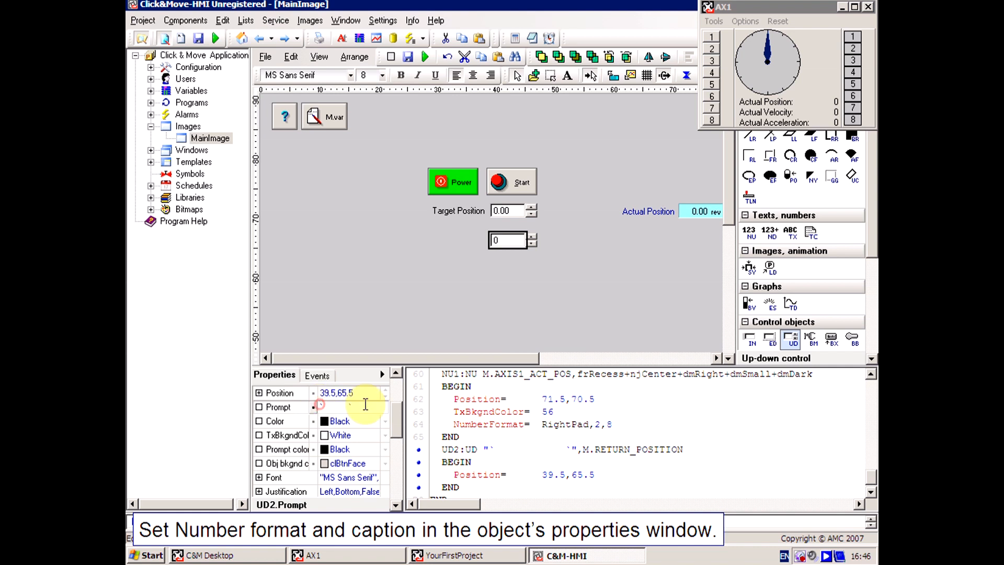
pyautogui.write('Re')
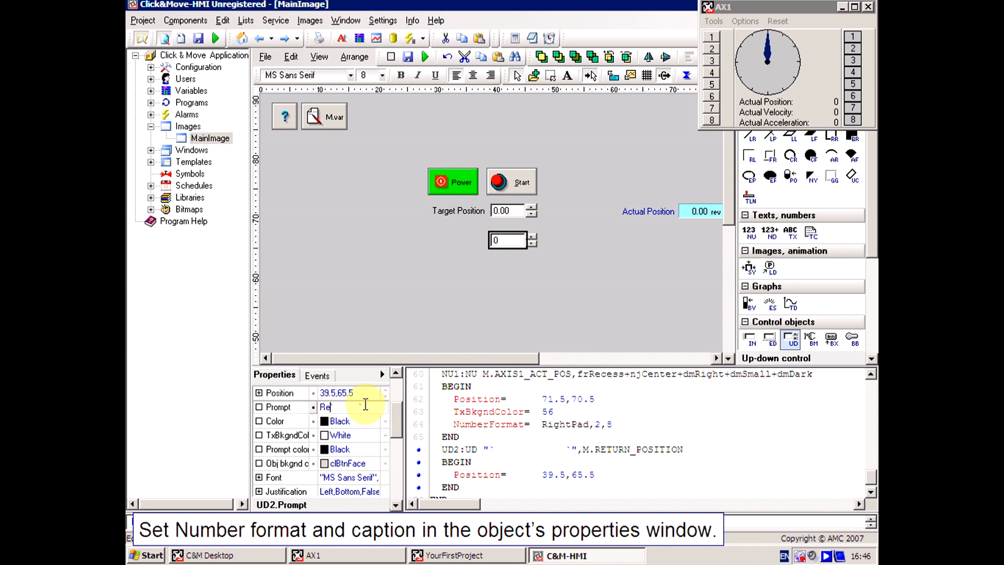
pyautogui.write('Return Position')
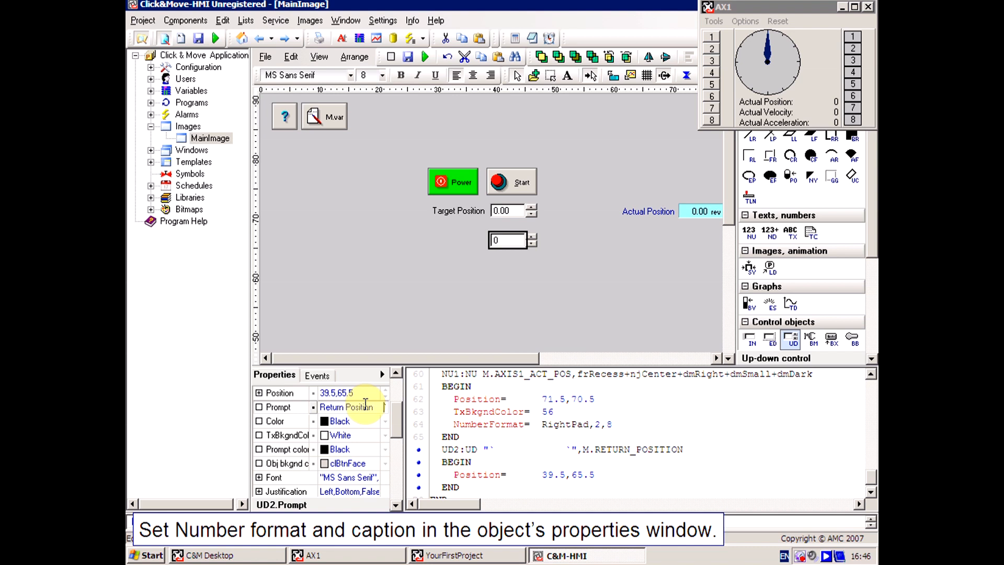
pyautogui.moveTo(385, 407)
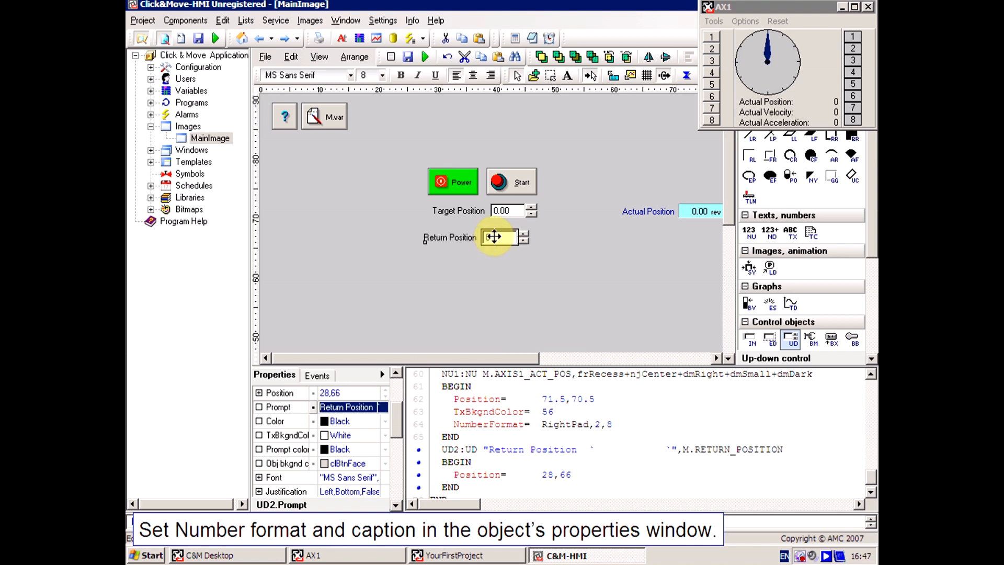
pyautogui.moveTo(496, 237); pyautogui.dragTo(503, 237)
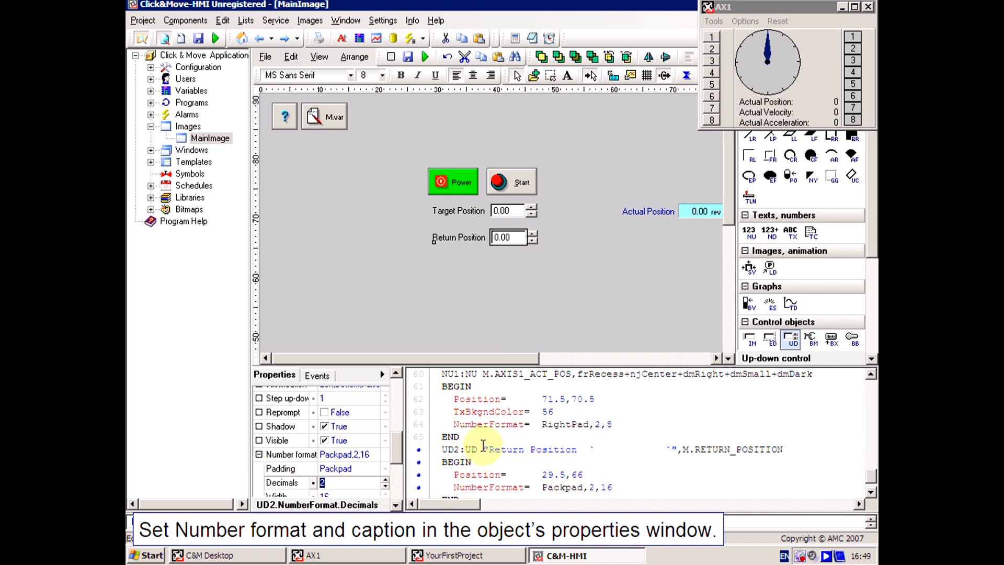
pyautogui.click(747, 302)
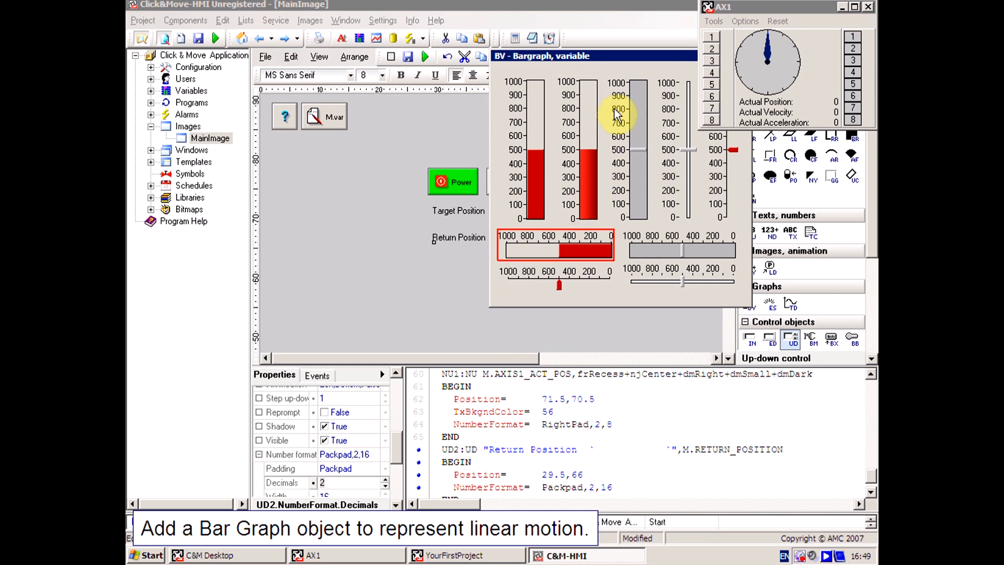
# Place a horizontal bar graph bound to M.RETURN_POSITION and stretch it wider below Return Position
pyautogui.moveTo(592, 56); pyautogui.dragTo(541, 68)
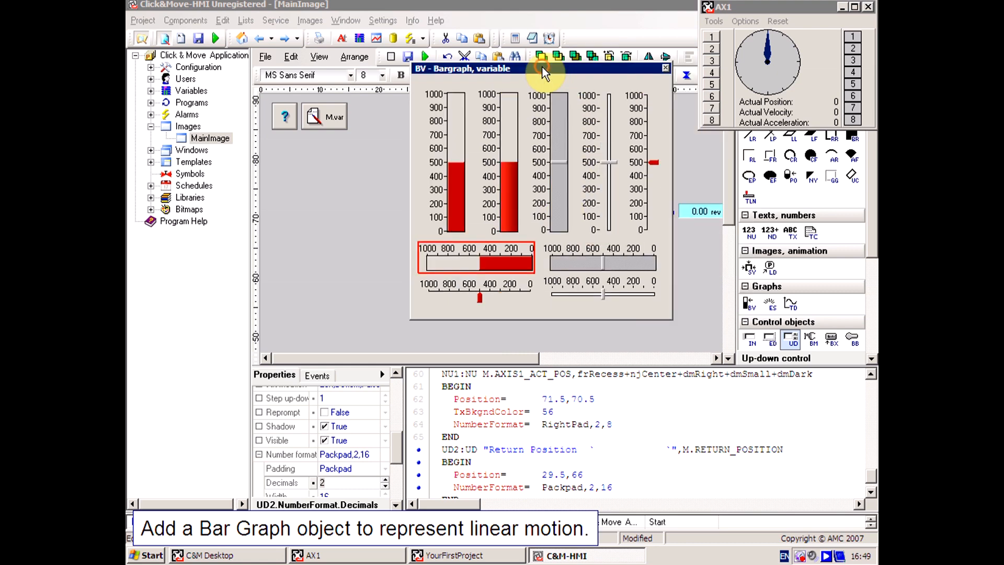
pyautogui.click(665, 68)
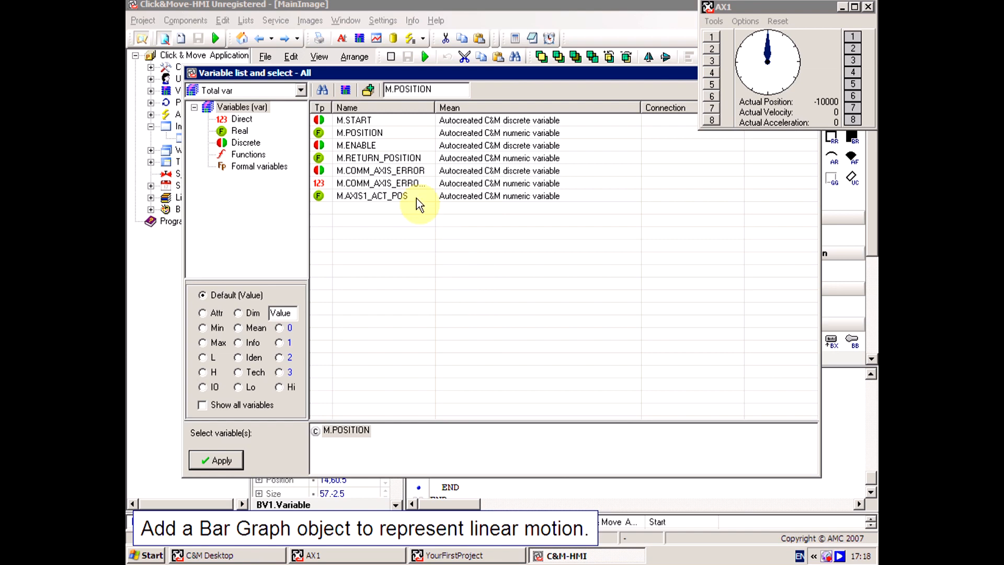
pyautogui.click(372, 195)
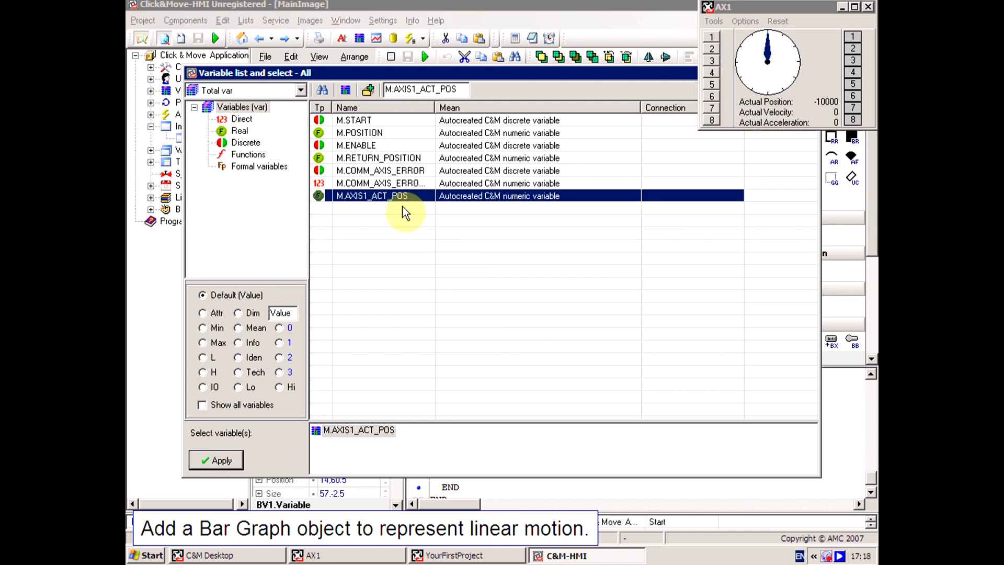
pyautogui.click(216, 459)
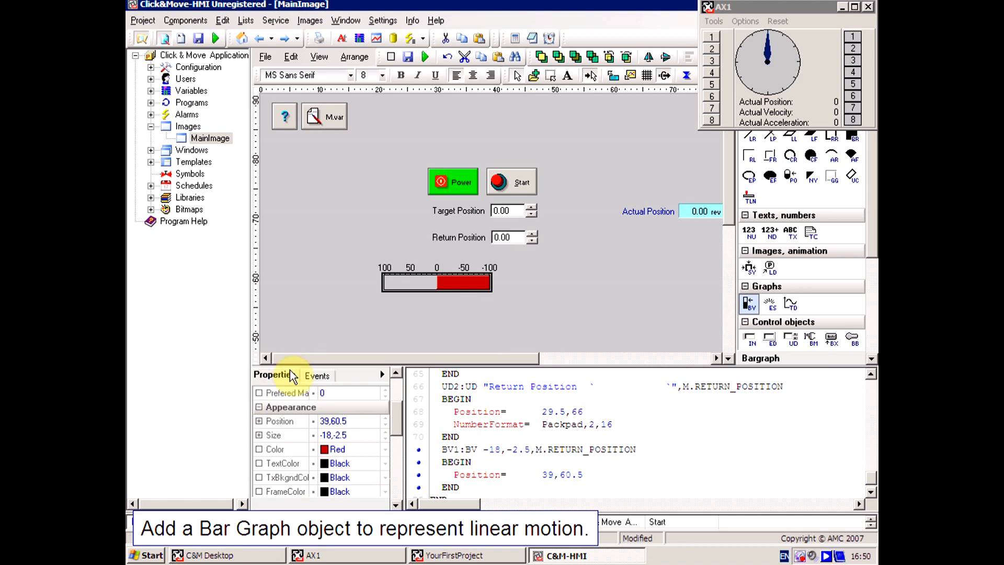
pyautogui.click(436, 282)
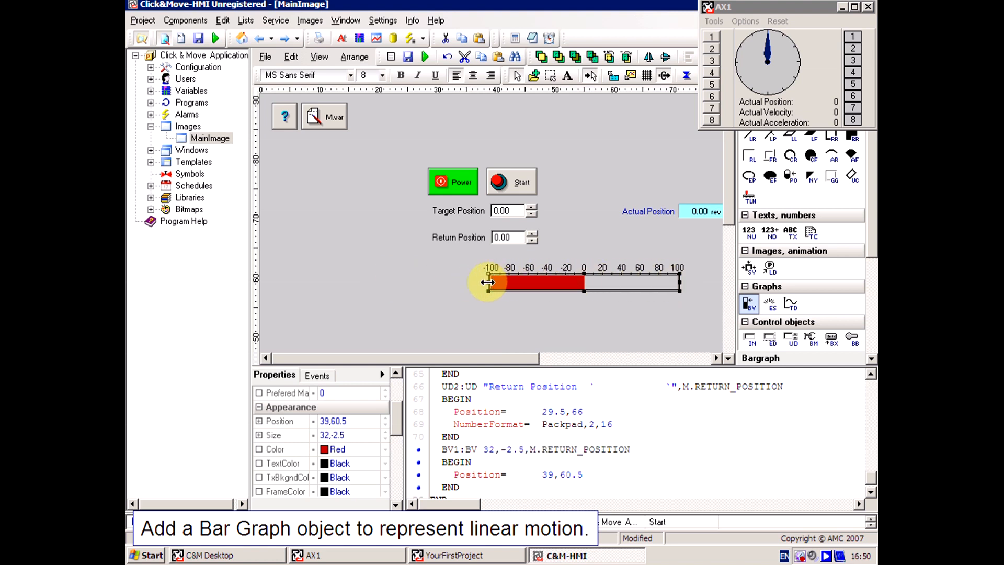
pyautogui.moveTo(486, 282); pyautogui.dragTo(339, 283)
pyautogui.write('5')
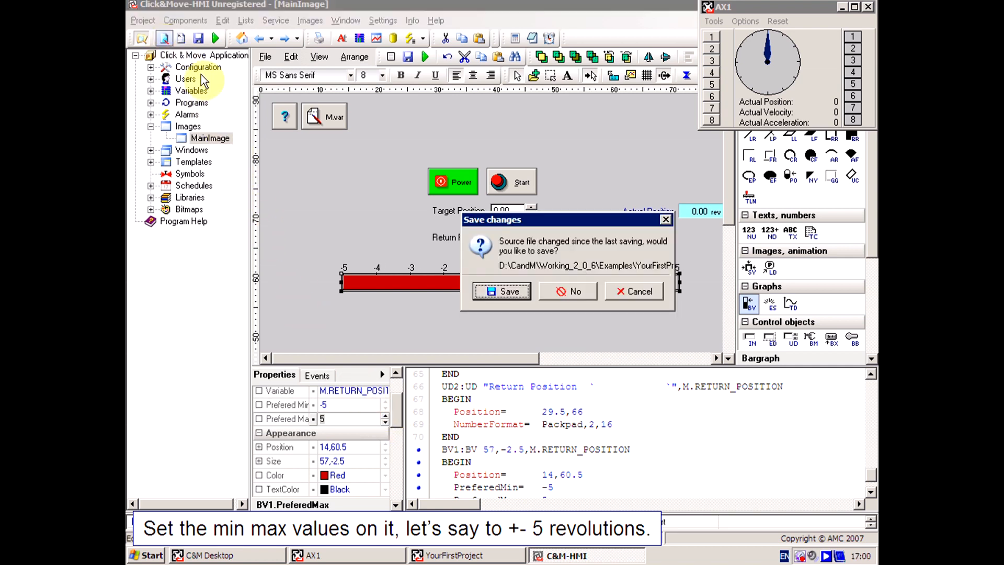
# Save the modified HMI screen with the -5 to 5 bar graph range
pyautogui.click(502, 291)
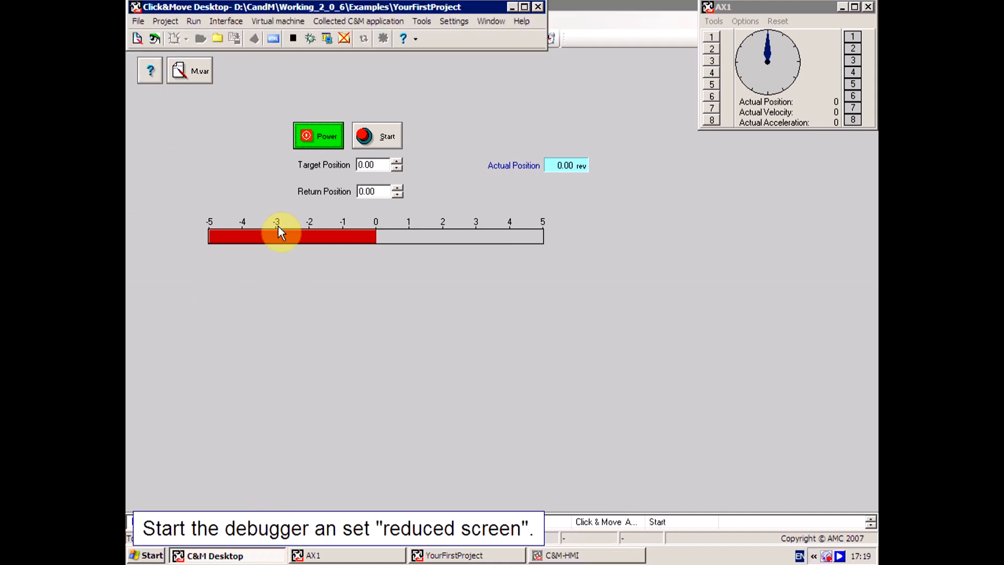
# Start the debugger in reduced-screen mode, viewing the C_M_MAIN1 program instance
pyautogui.click(309, 38)
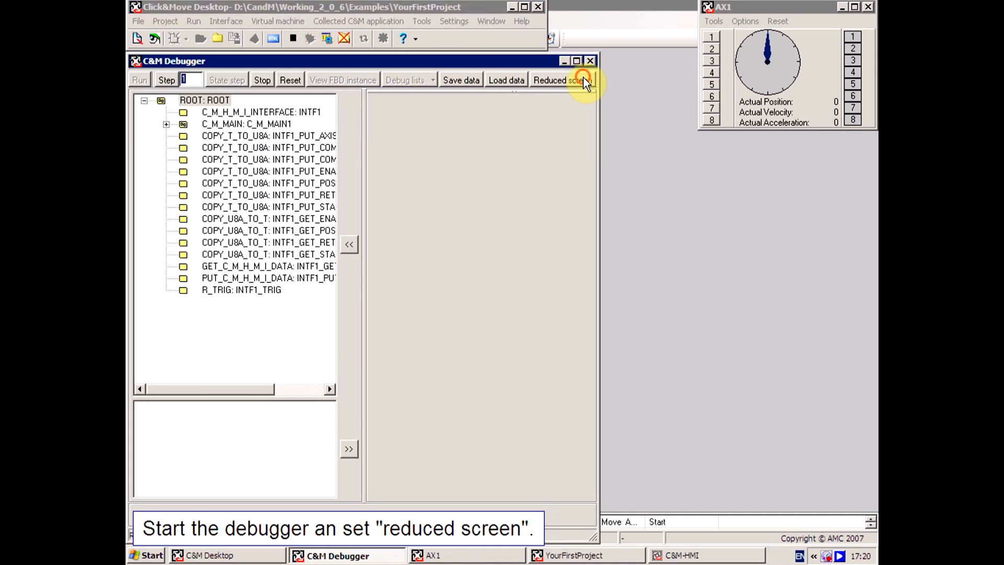
pyautogui.click(559, 80)
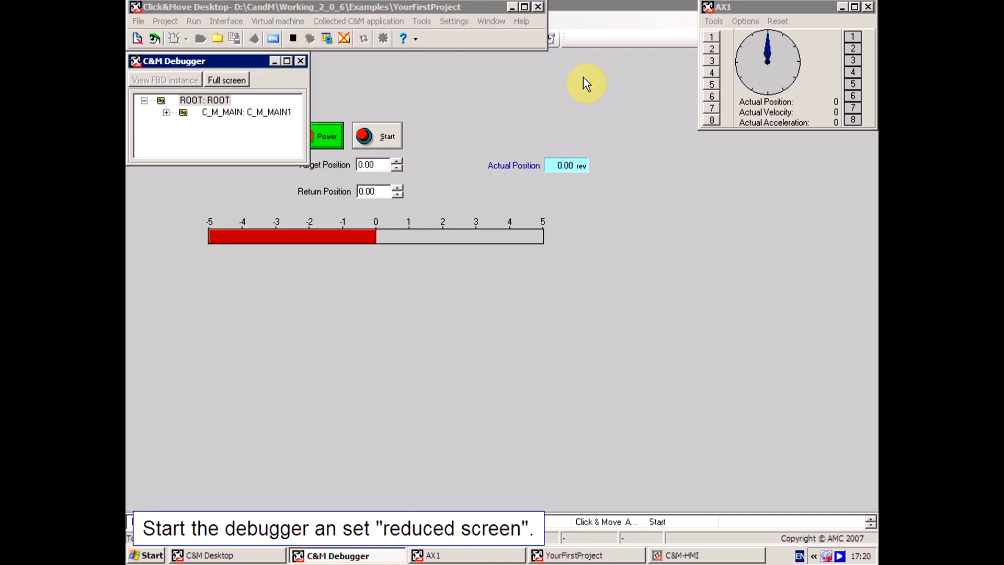
pyautogui.click(247, 111)
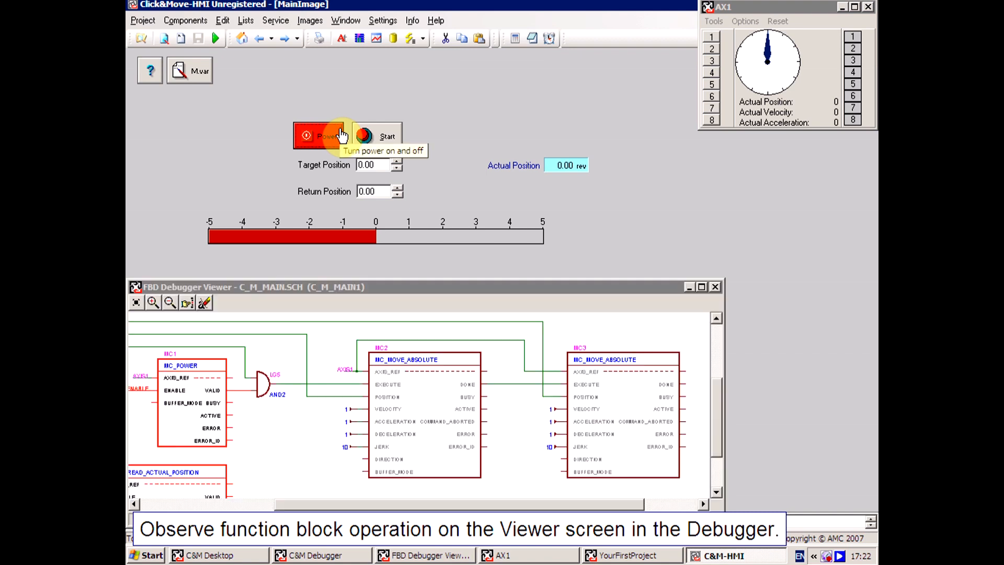
pyautogui.moveTo(397, 165)
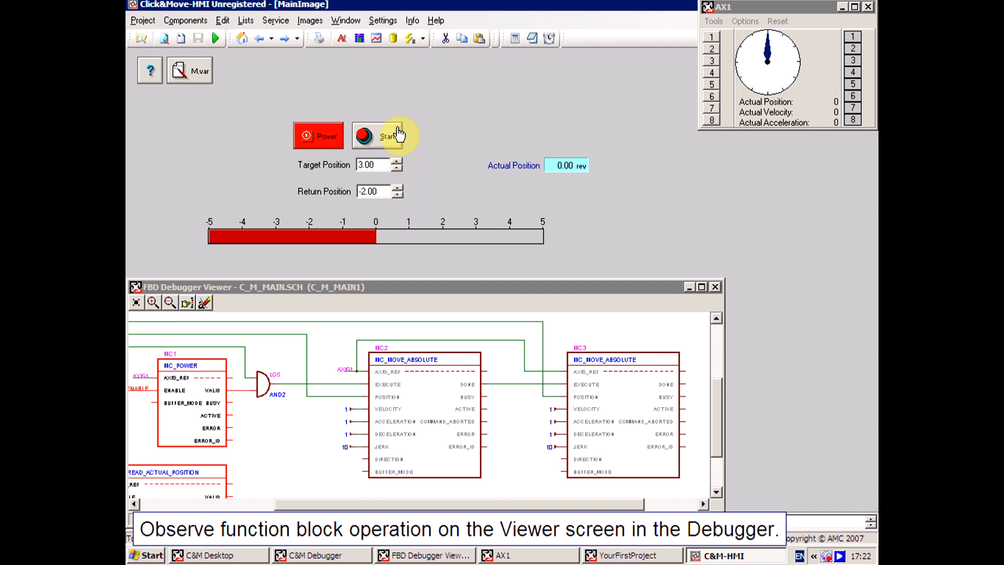
# Run the axis repeatedly to Target Position 3 and back to the return position
pyautogui.click(382, 135)
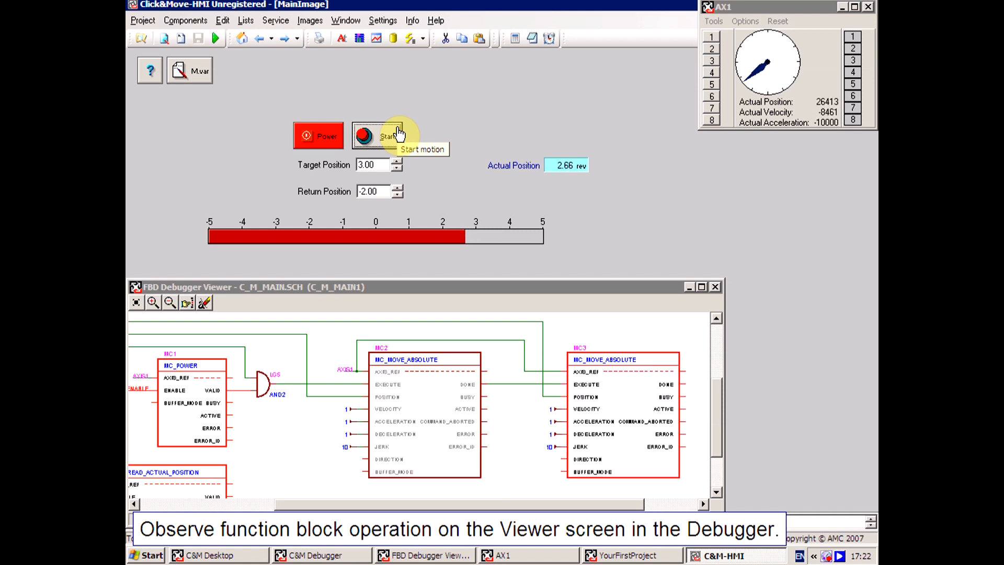
pyautogui.click(382, 136)
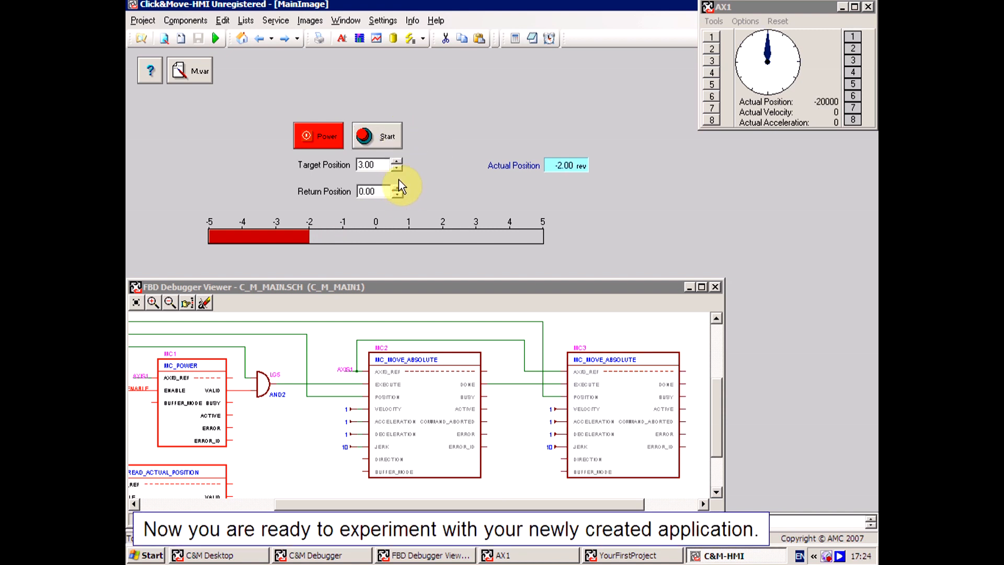
pyautogui.click(377, 135)
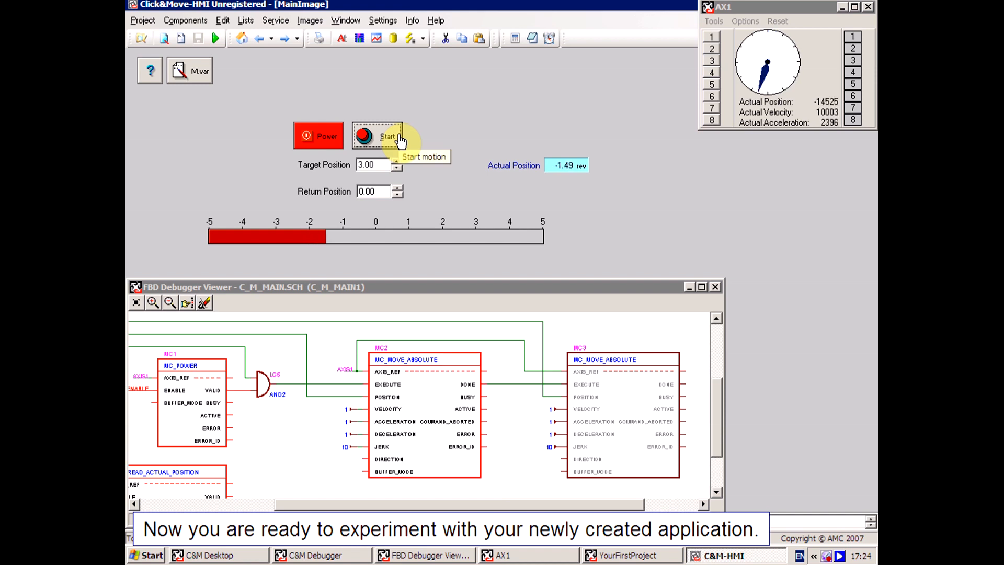
pyautogui.click(383, 136)
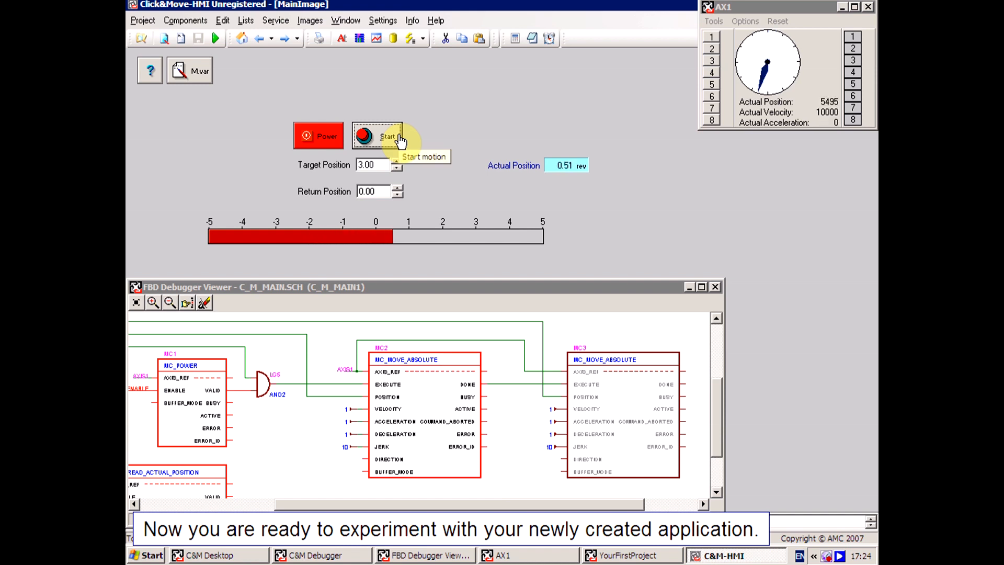
pyautogui.click(385, 136)
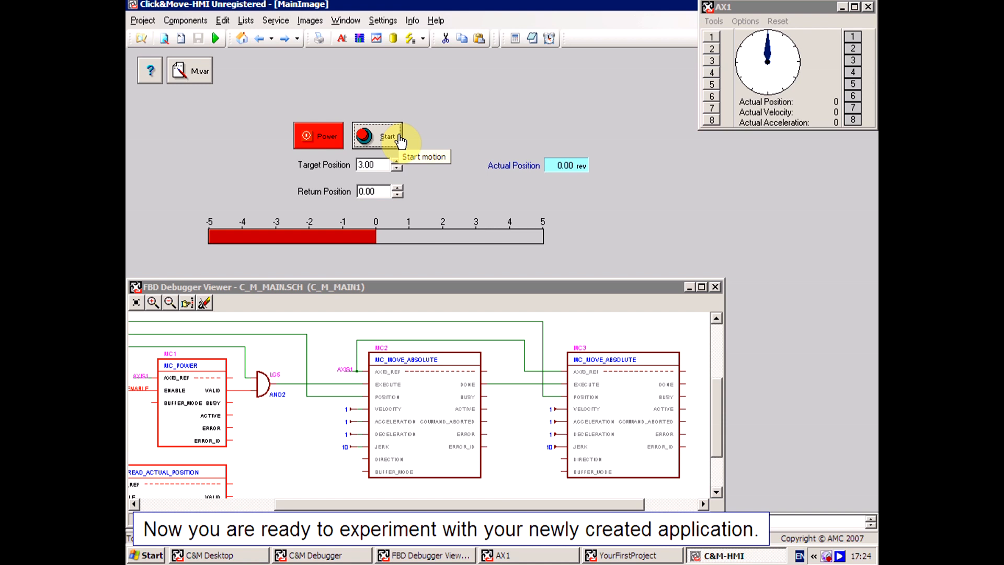
pyautogui.click(318, 136)
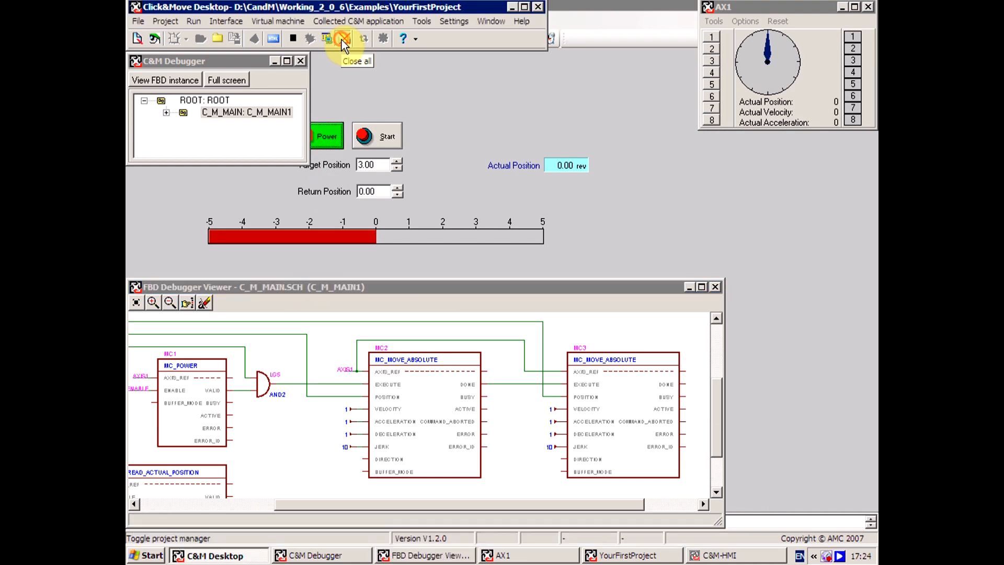
# Close all debug windows, inspect CAN_CHANNEL in COMM_AX.sch, and close the schematic view
pyautogui.click(342, 39)
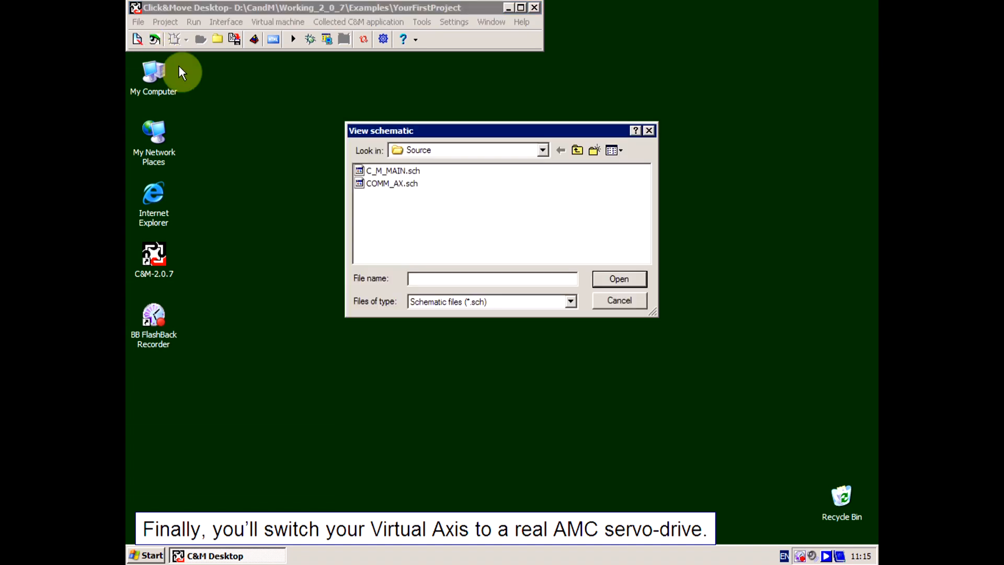
pyautogui.doubleClick(392, 183)
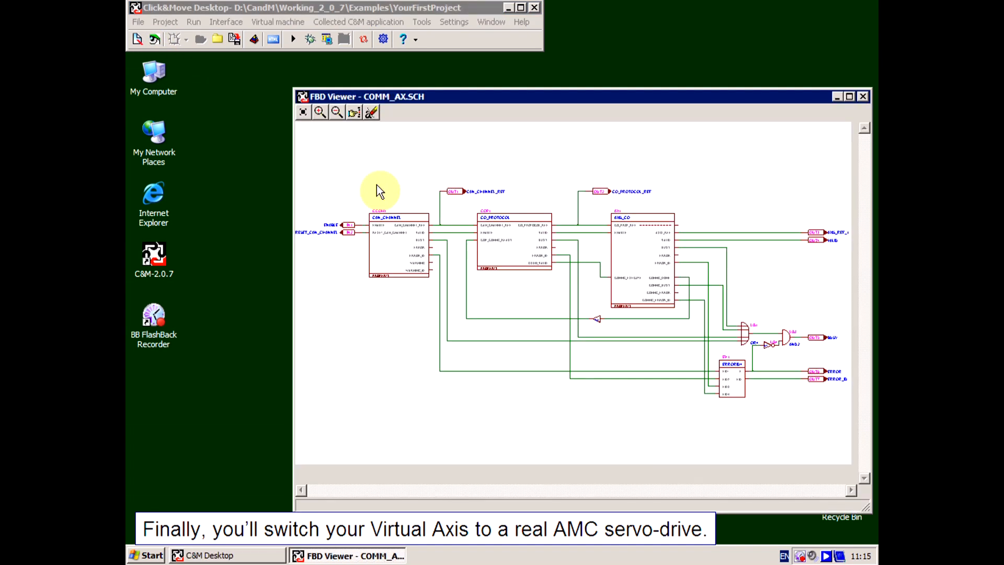
pyautogui.click(319, 112)
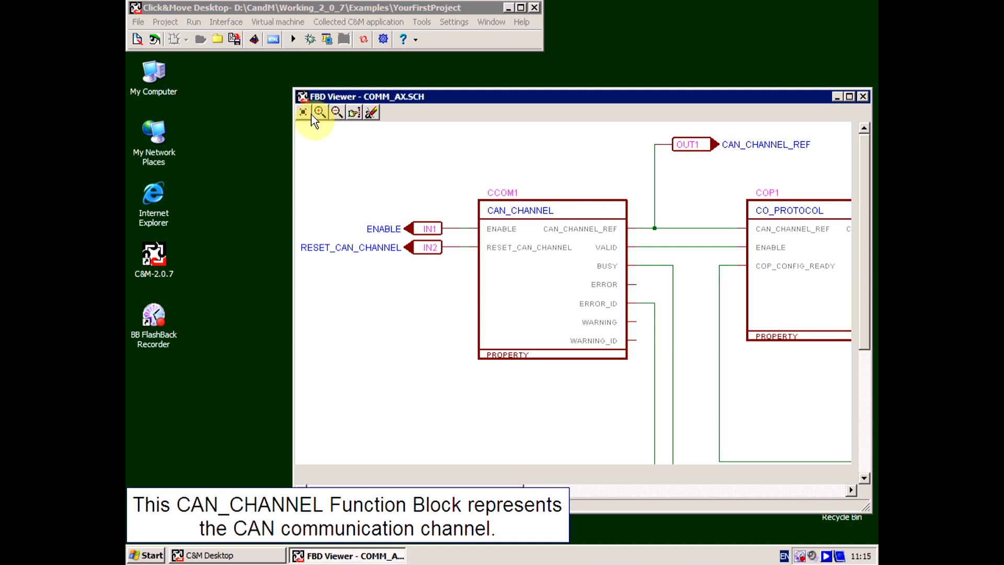
pyautogui.click(864, 96)
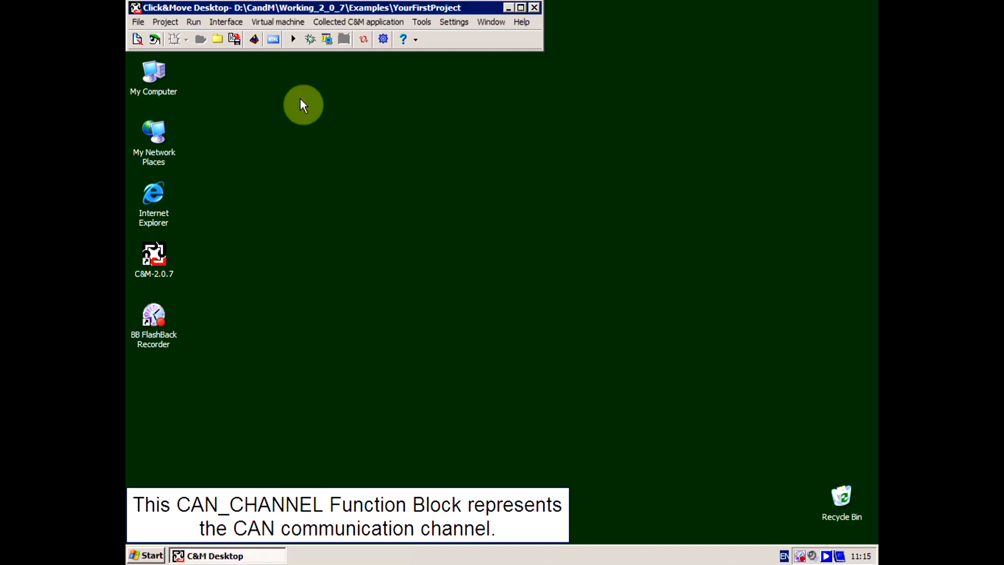
# Open the function blocks' XML property file Root.CMMain1.Ud1.Ccom1.prop.xml from the Project menu
pyautogui.click(166, 21)
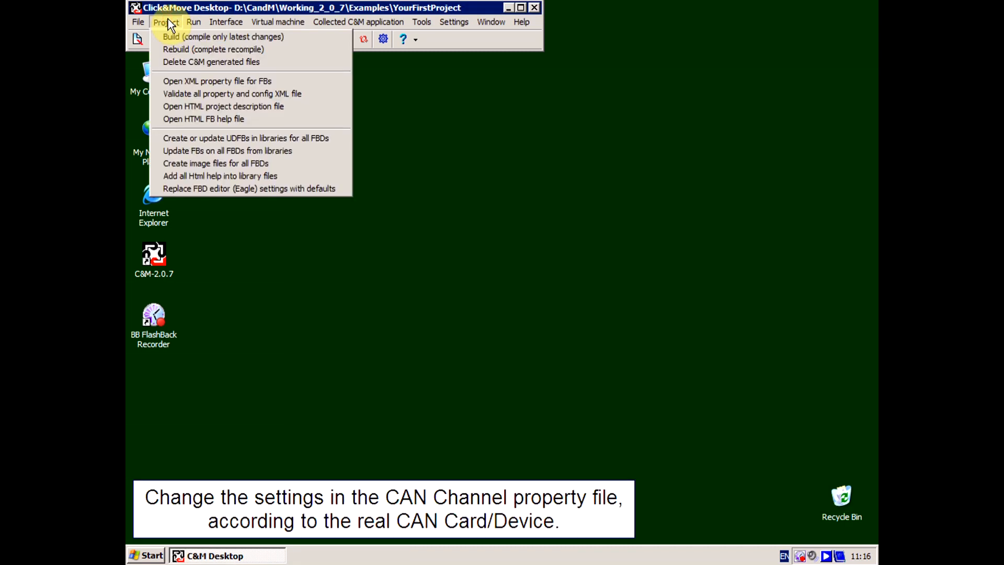
pyautogui.moveTo(218, 80)
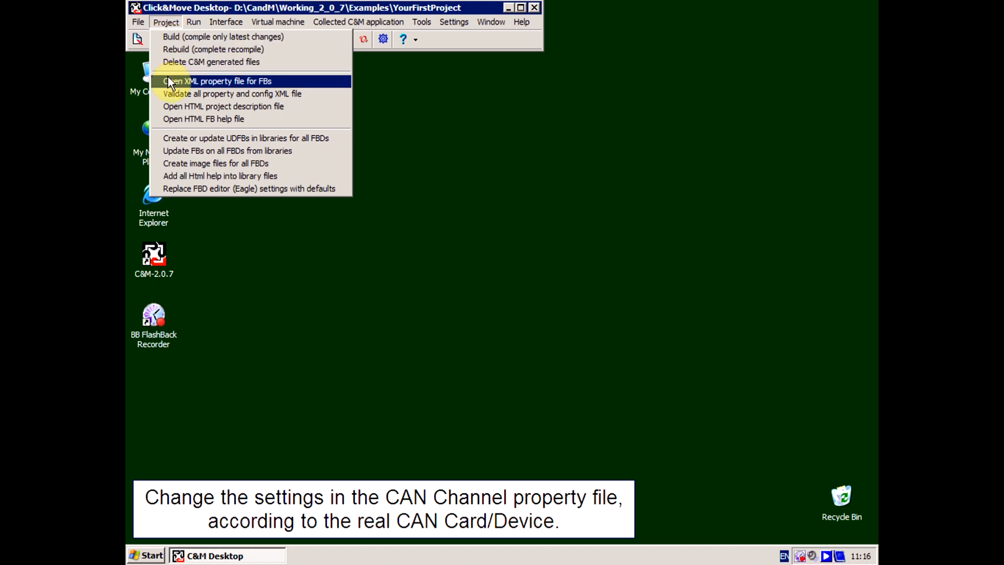
pyautogui.click(216, 81)
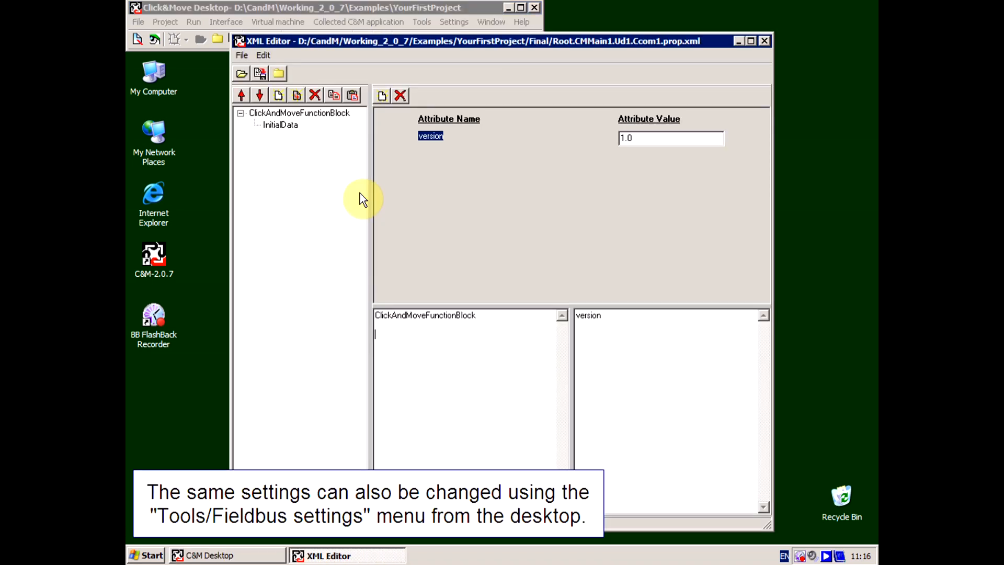
# Set AdaptorName to CANAdaptorKvaser and CardId to USBcan #0 (Channel 0), then save and close
pyautogui.click(279, 124)
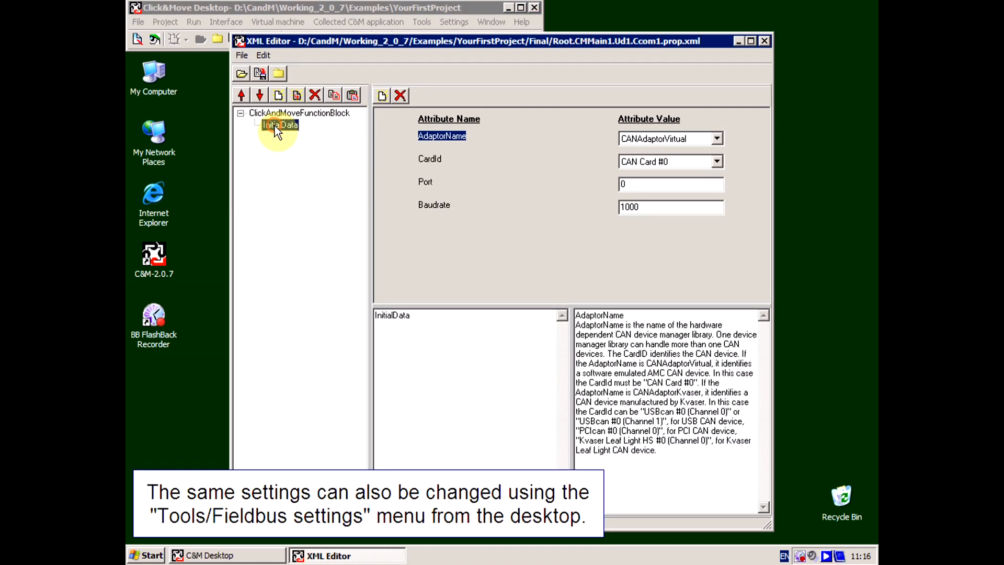
pyautogui.click(717, 138)
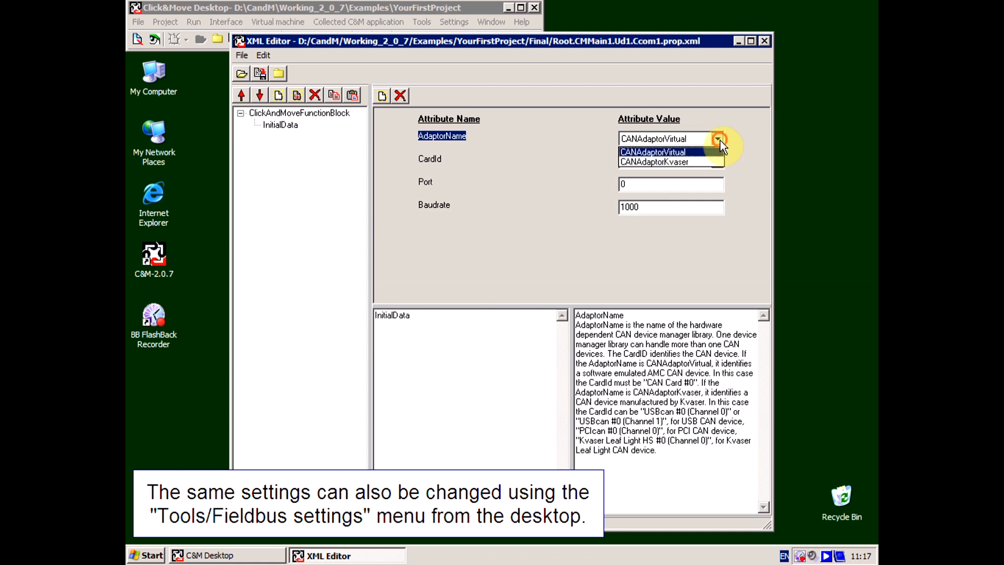
pyautogui.click(653, 162)
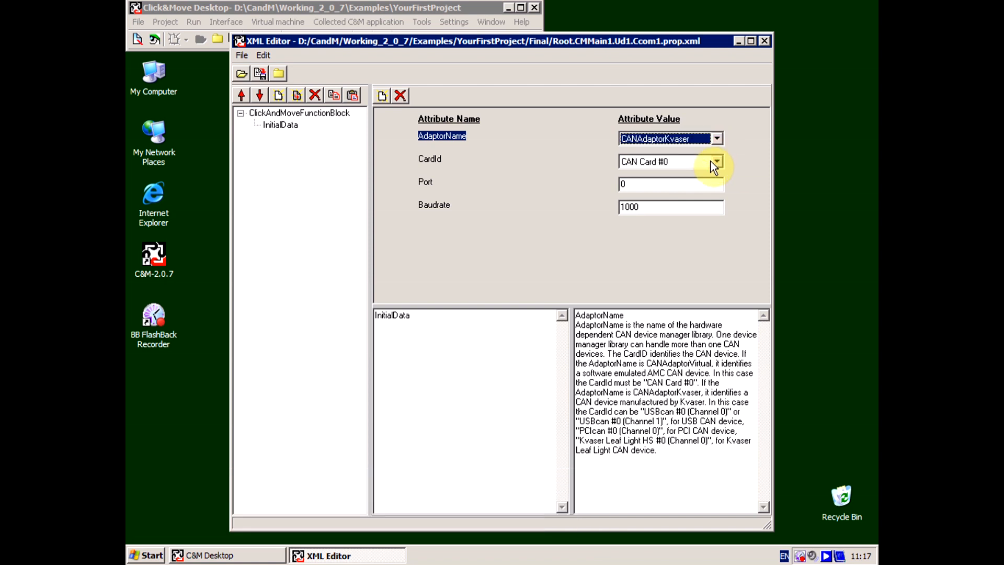
pyautogui.click(716, 161)
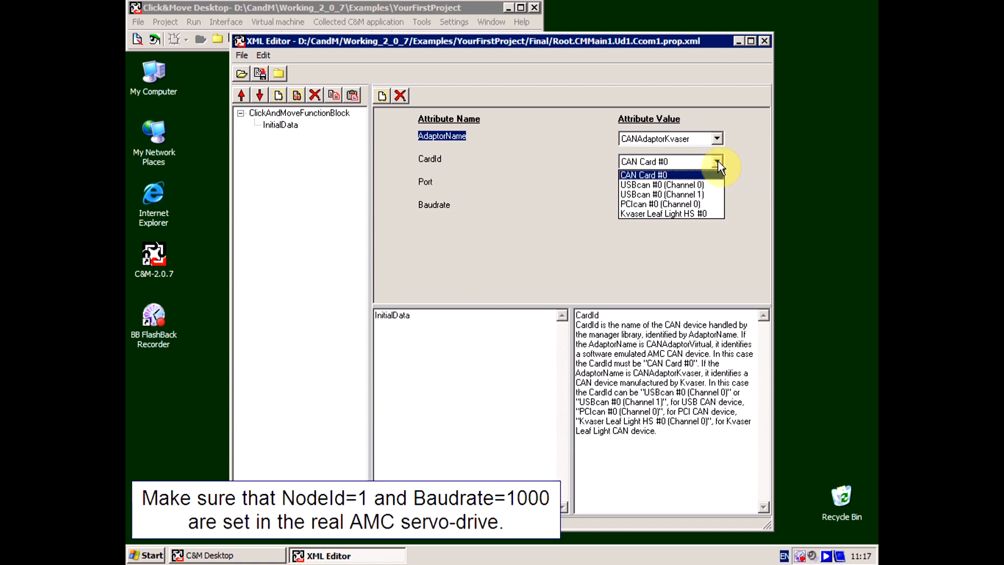
pyautogui.click(661, 185)
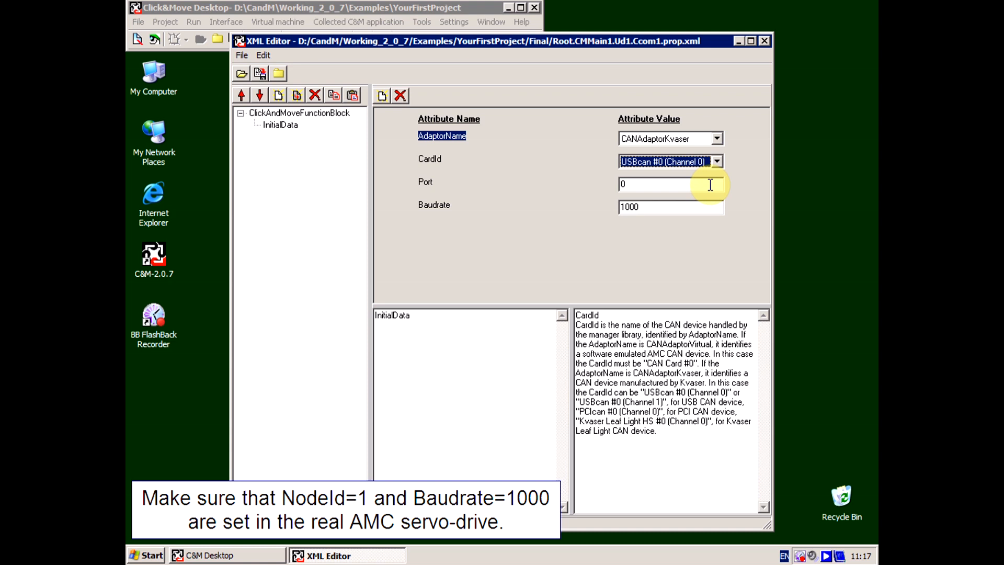
pyautogui.click(764, 40)
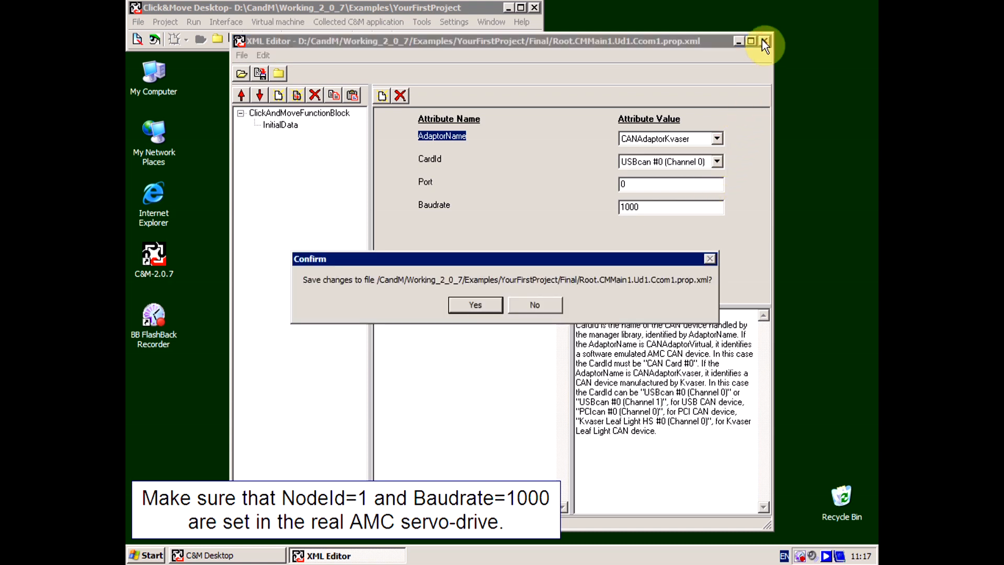
pyautogui.moveTo(499, 309)
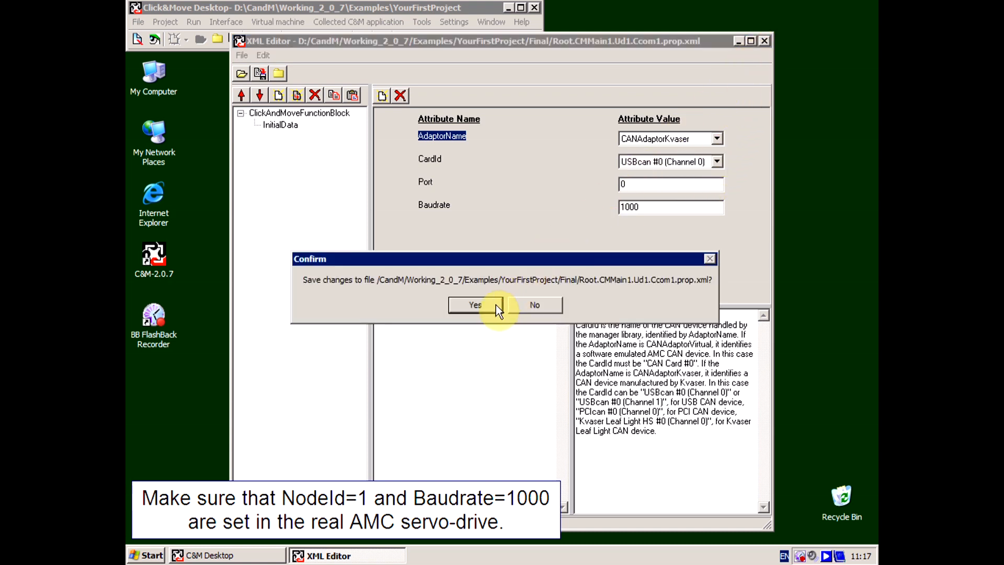
pyautogui.click(476, 304)
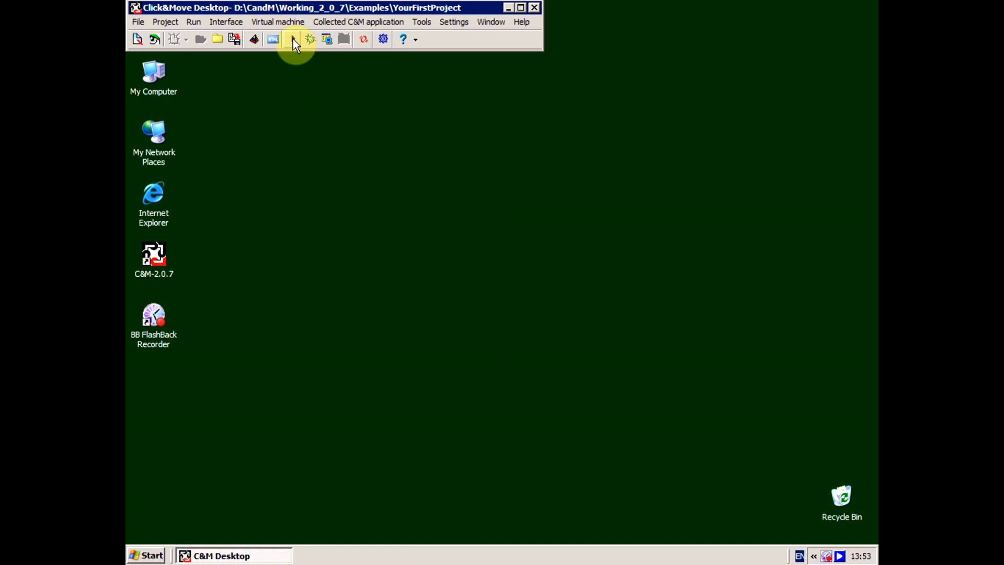